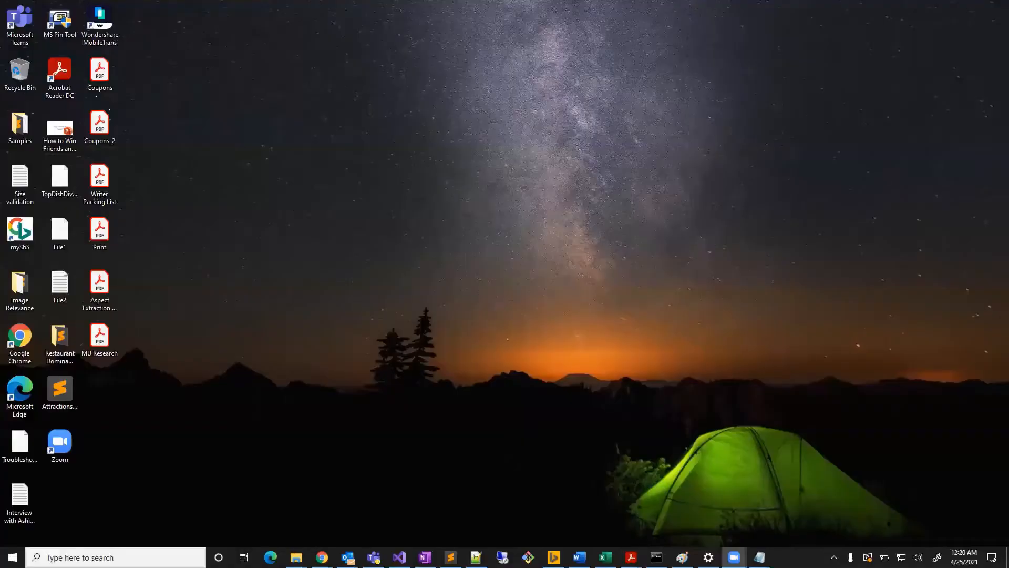
mouse_move(451, 392)
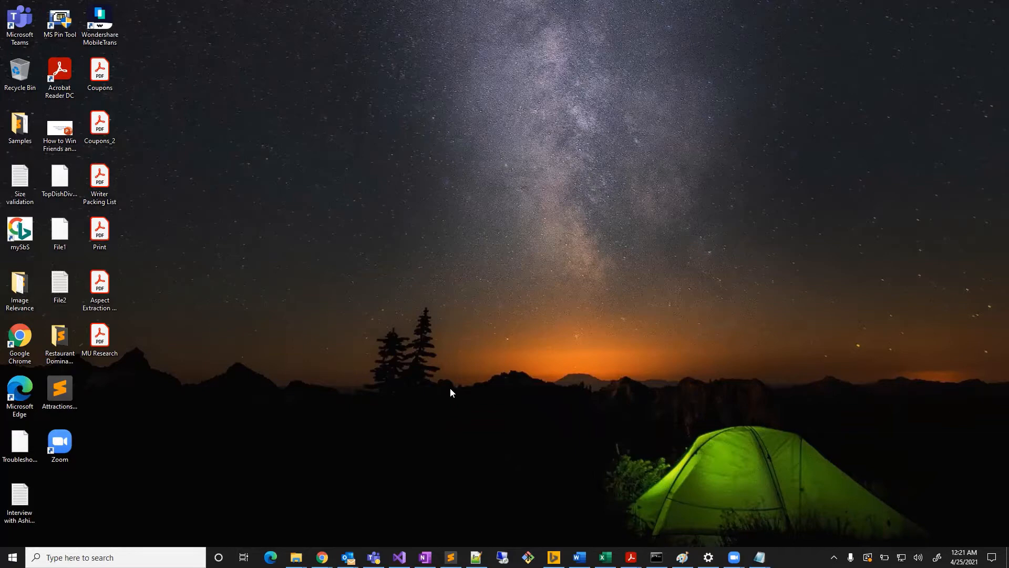
Launch Run from Start search and submit %temp% to open the temporary files folder
left_click(10, 557)
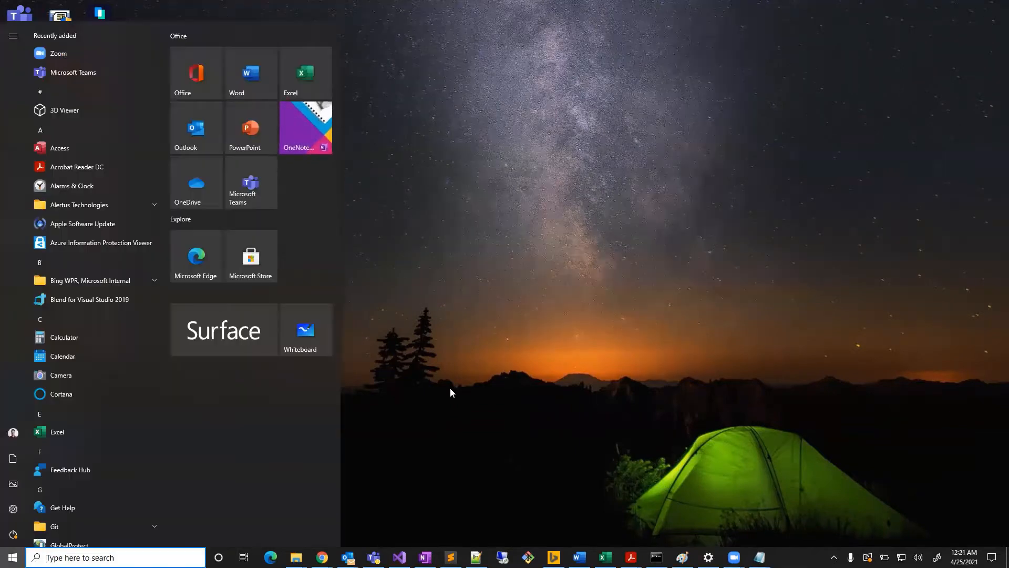
type("run")
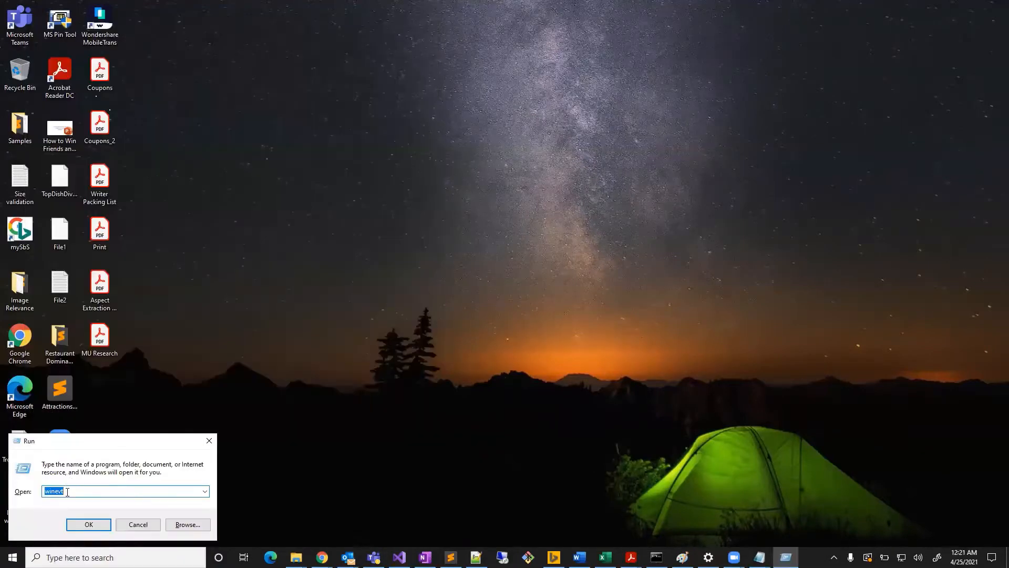
type("%temp%")
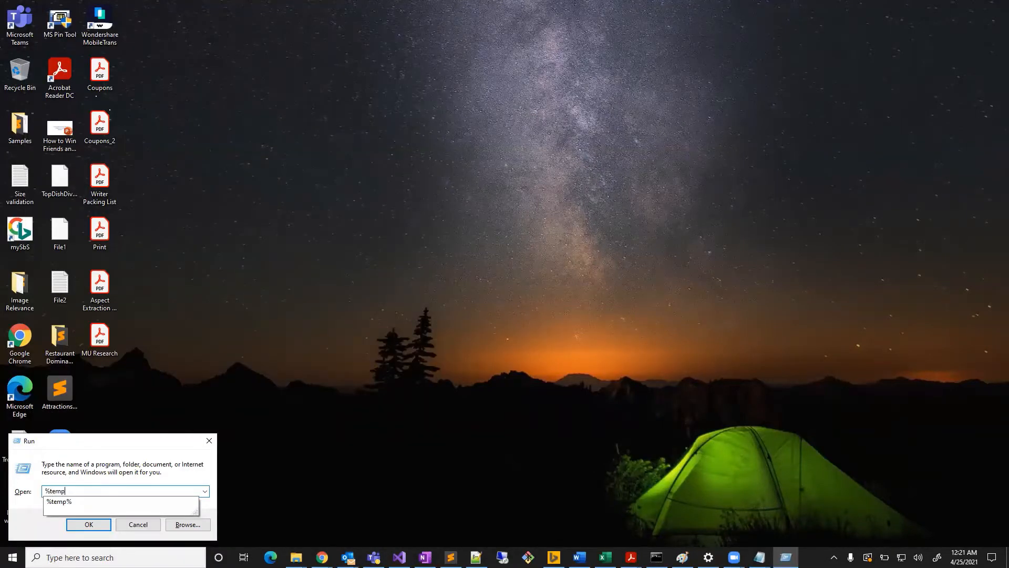
left_click(88, 524)
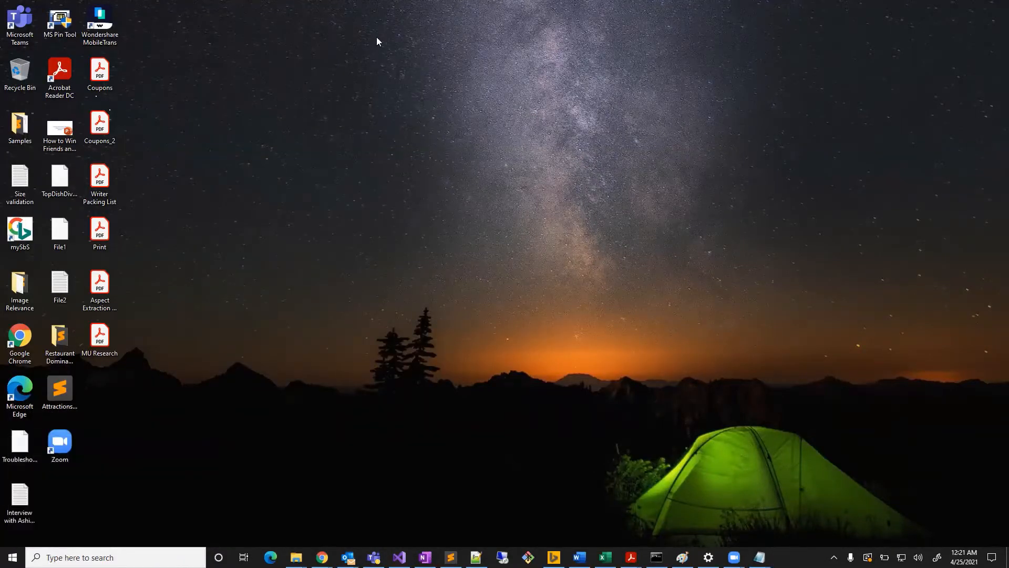
Delete all Temp folder files, skipping items that need admin permission or are in use
left_click(295, 558)
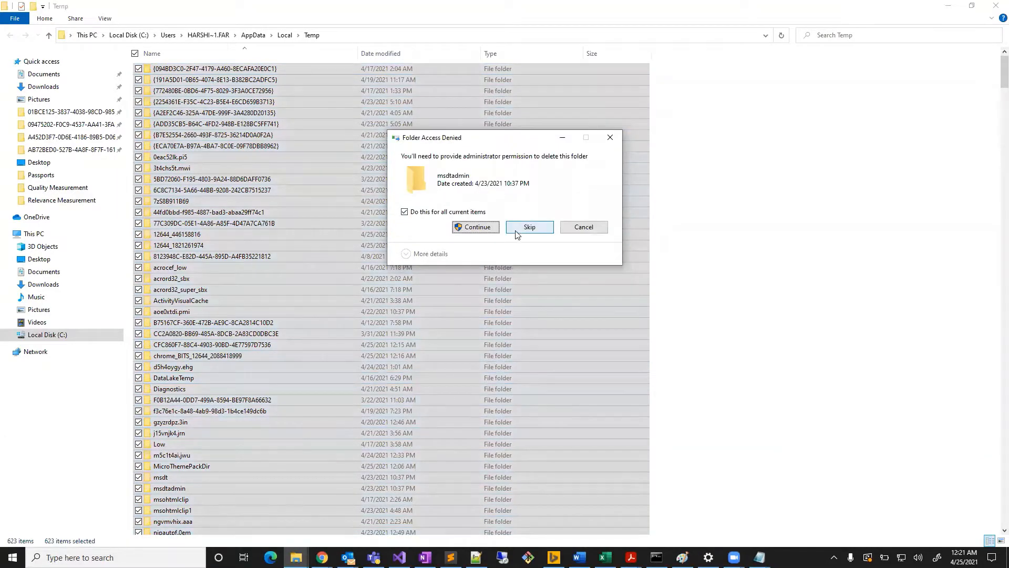
left_click(530, 226)
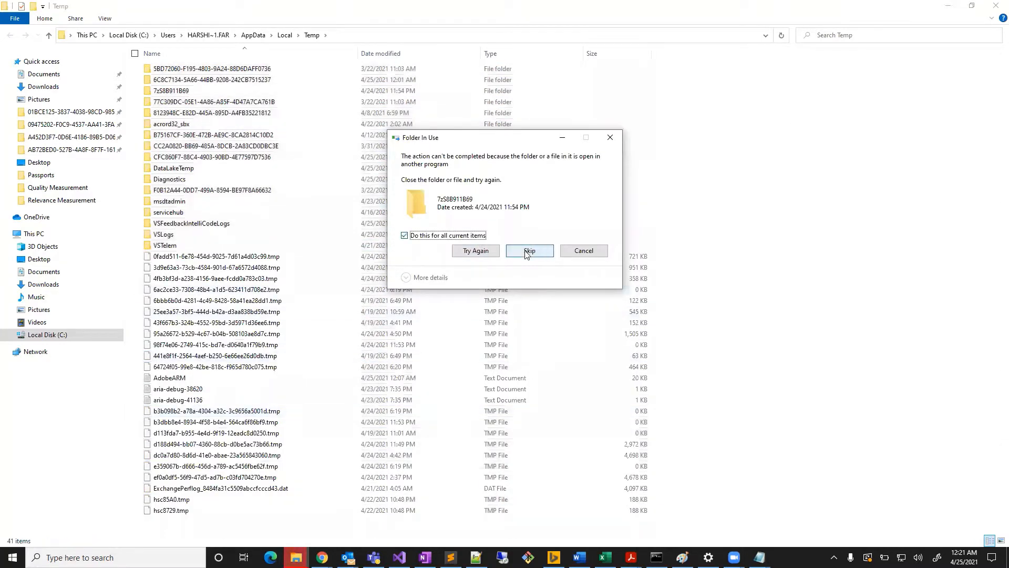
left_click(529, 250)
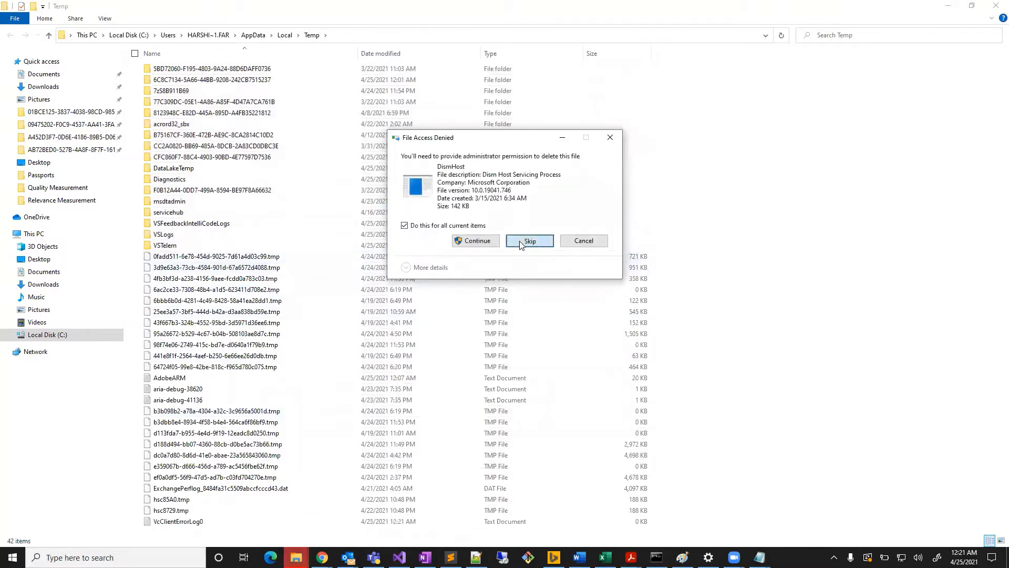
left_click(530, 240)
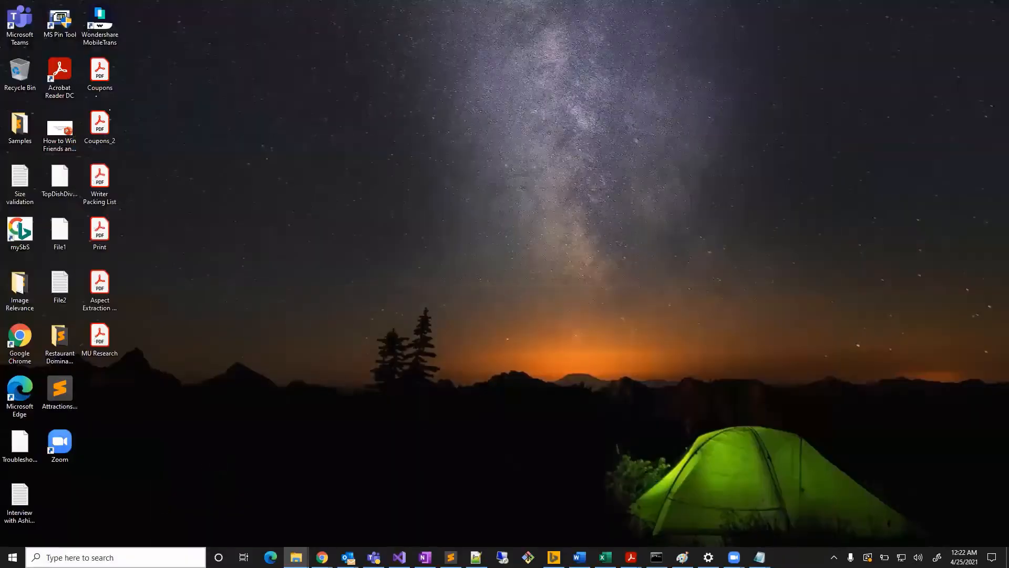
Enter 'prefetch' in the Run dialog to open the Windows Prefetch folder
type("pref")
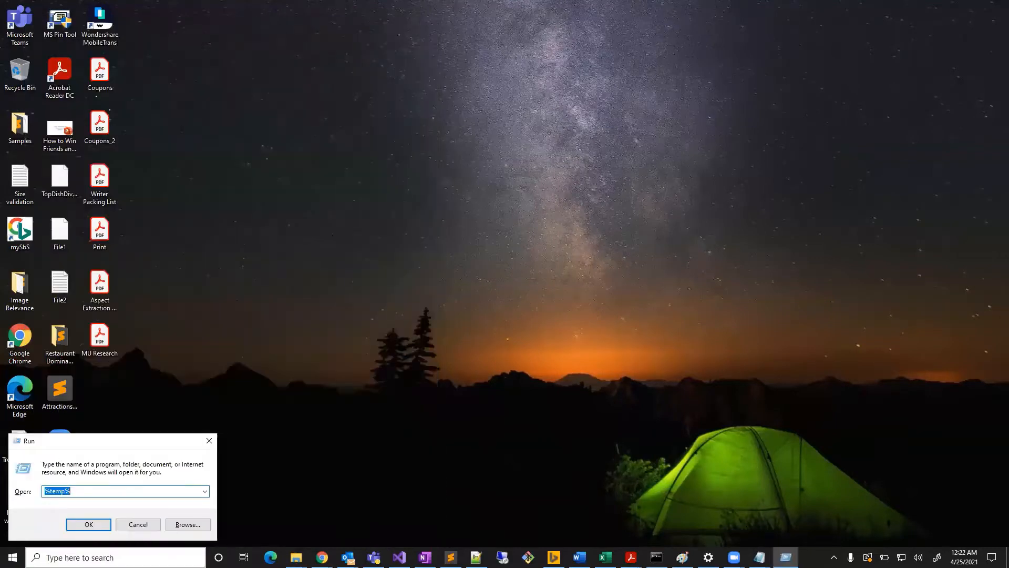
type("prefet")
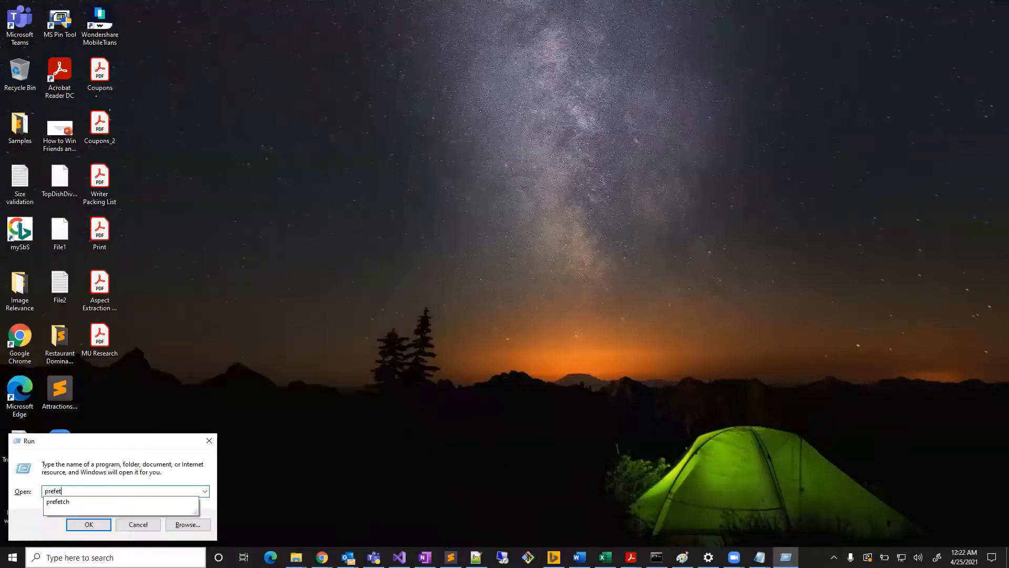
left_click(88, 524)
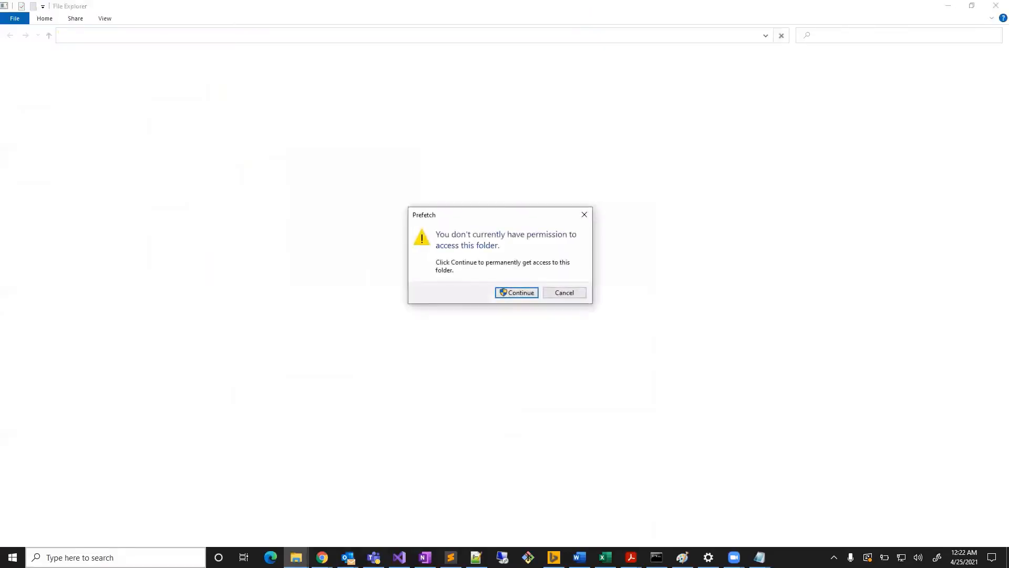
Grant folder access and permanently delete all 198 Prefetch items, skipping in-use files
left_click(517, 293)
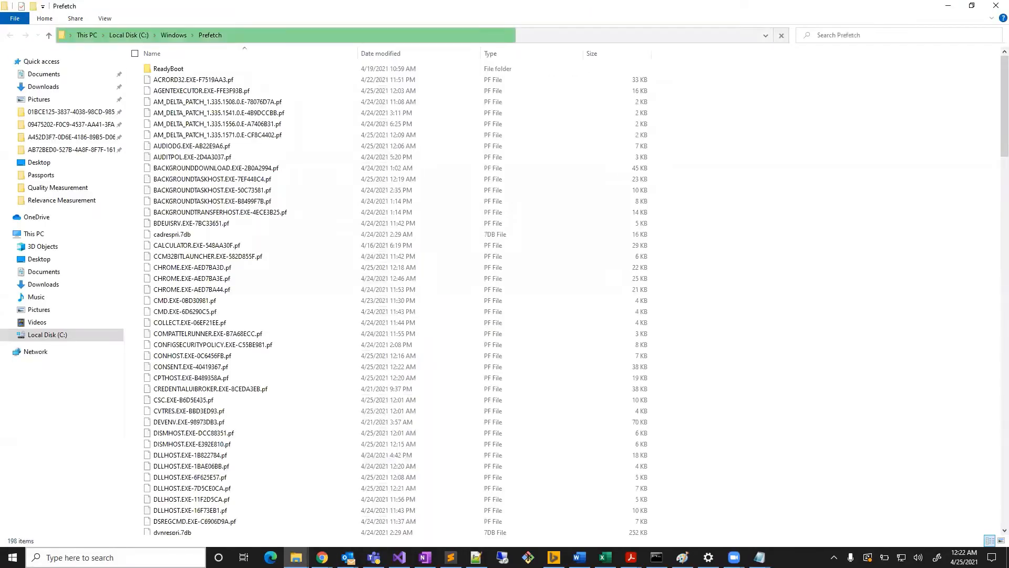
left_click(135, 53)
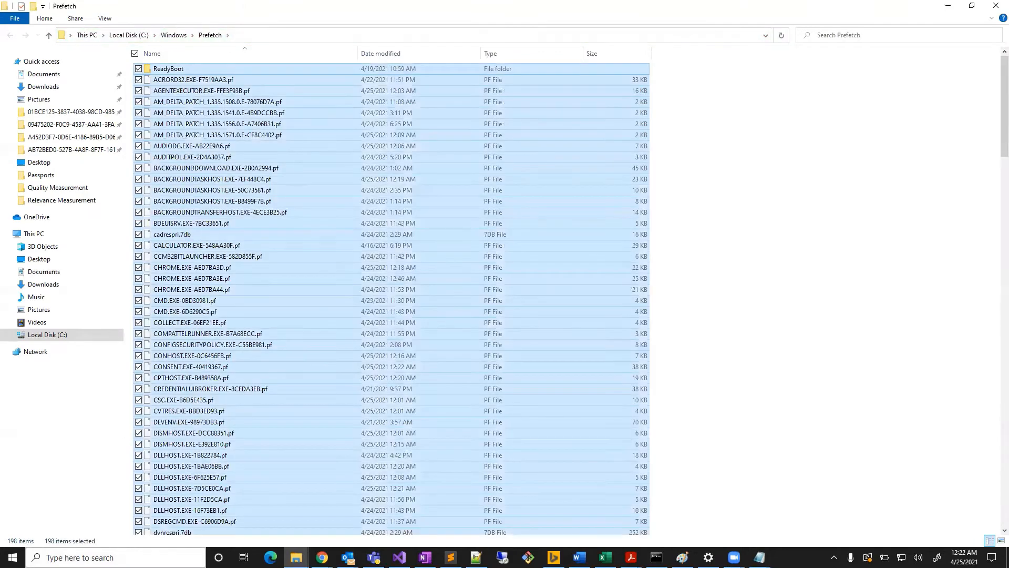
key("Delete")
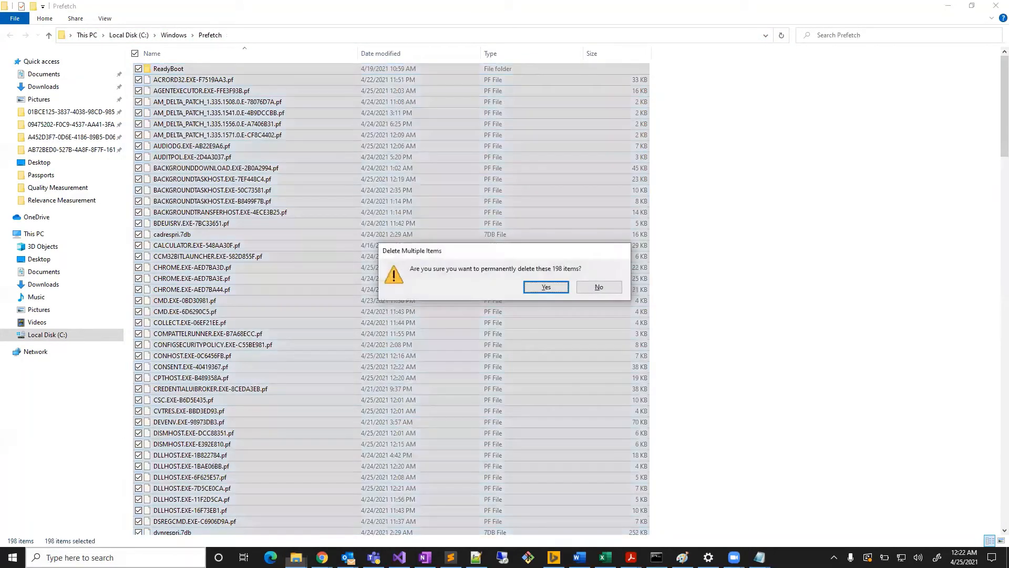
left_click(545, 287)
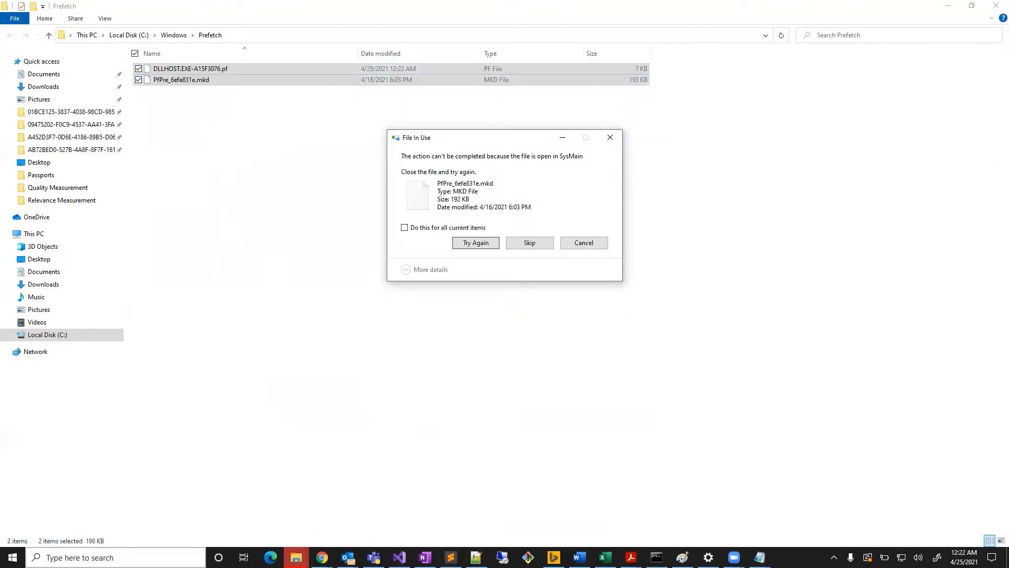
left_click(404, 227)
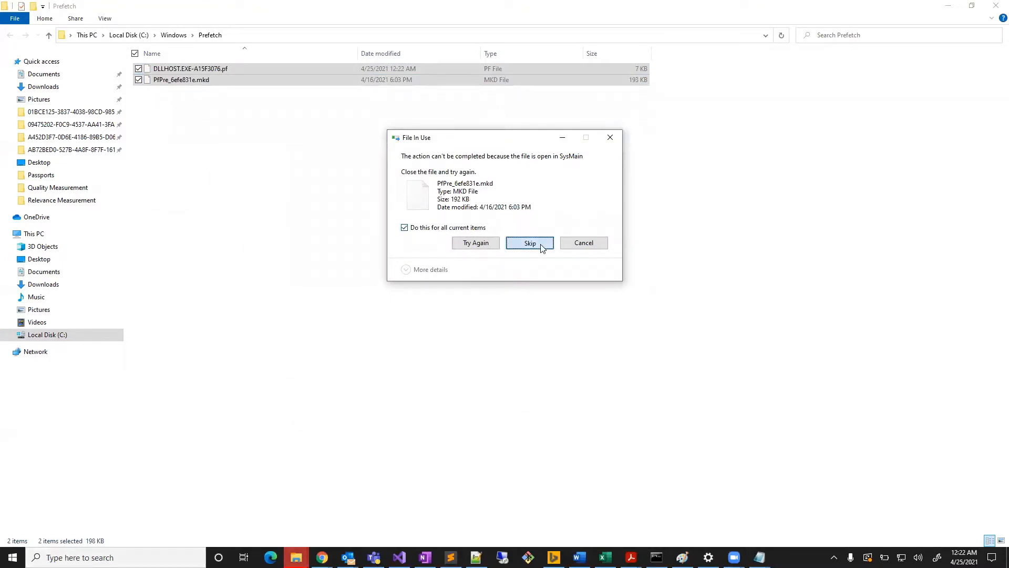
left_click(530, 243)
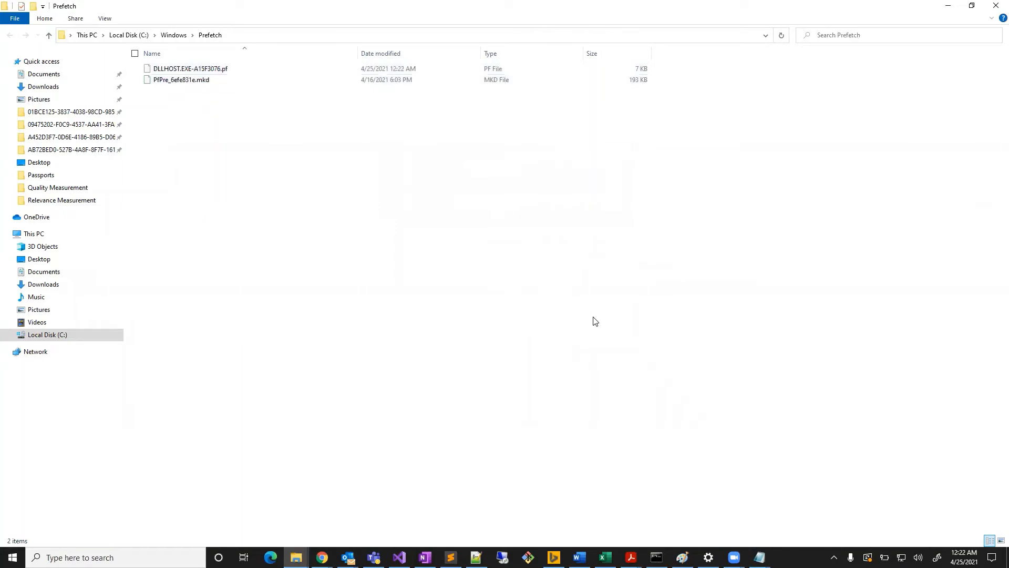
mouse_move(511, 356)
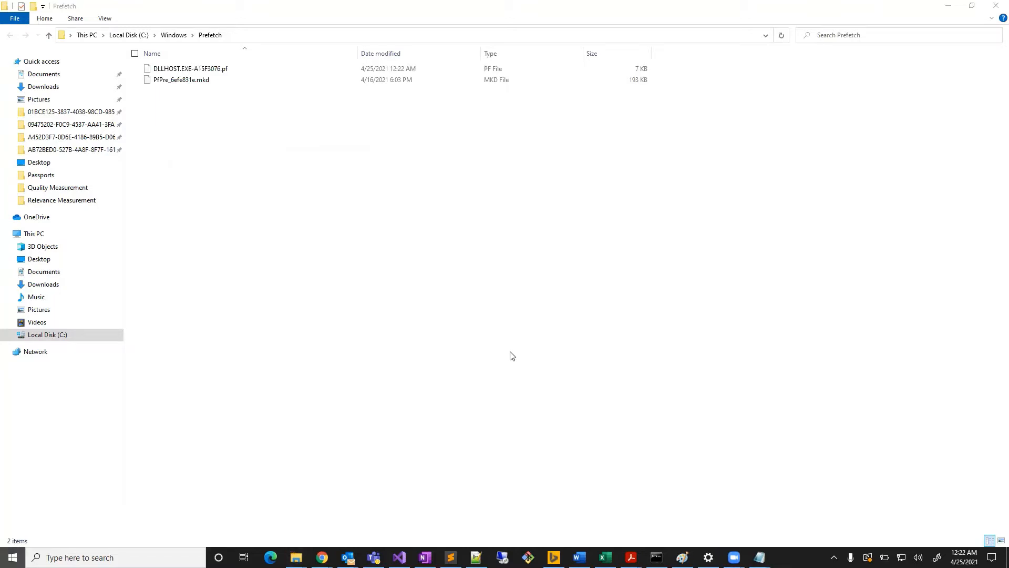
Search 'check for updates' and review the 20H2 update pending restart on Windows Update
type("check for up")
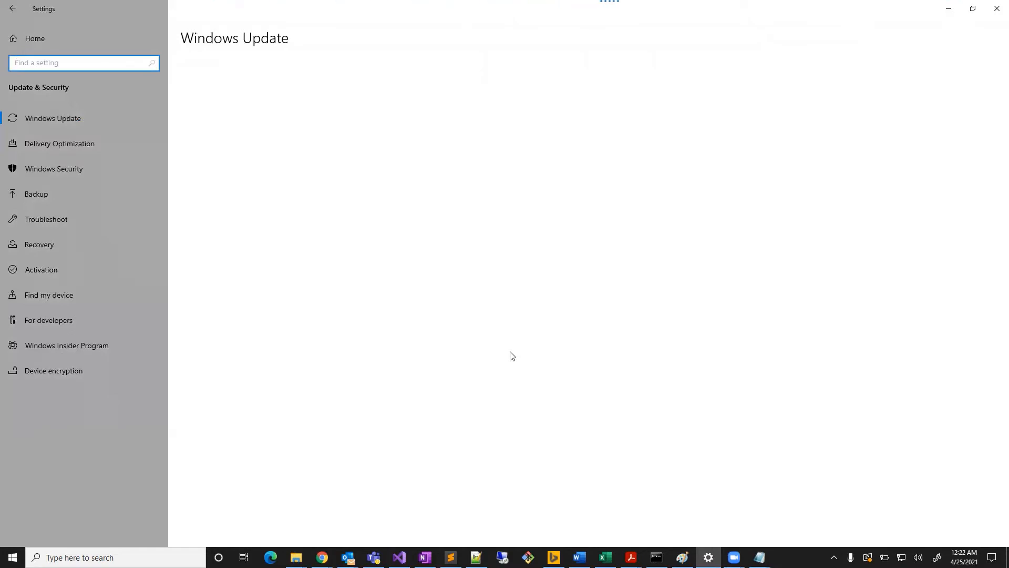
mouse_move(293, 154)
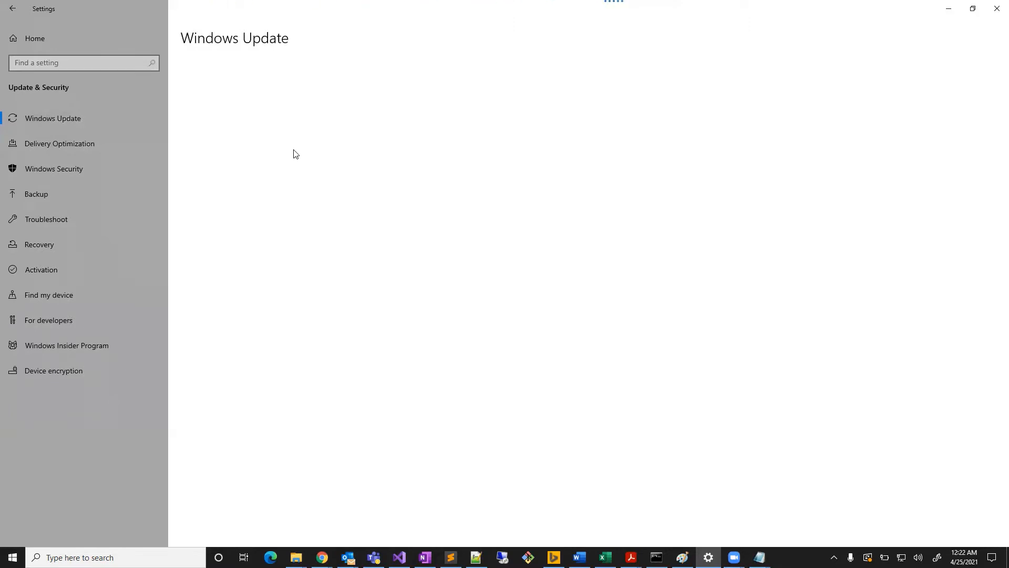
mouse_move(315, 187)
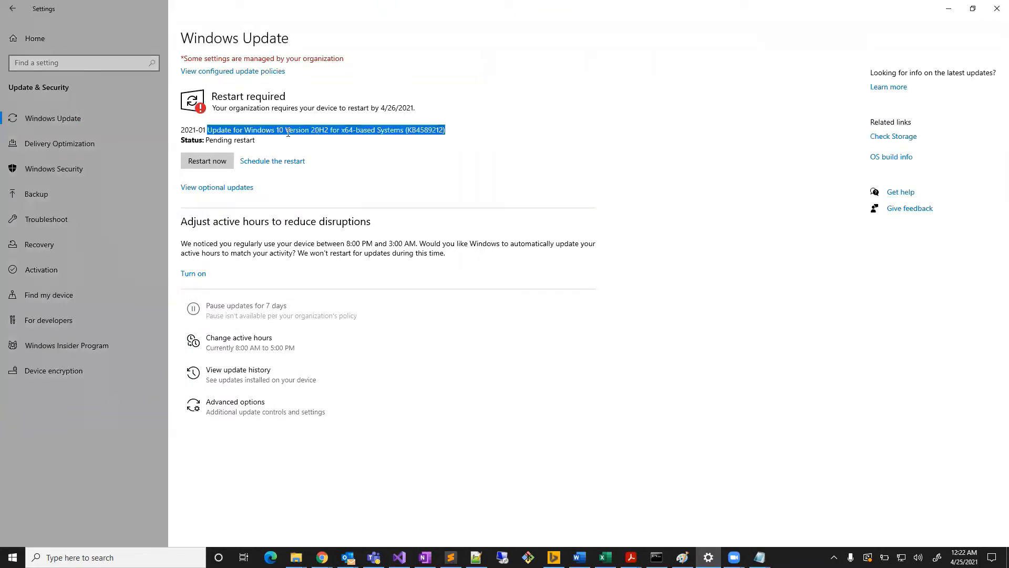
left_click(496, 135)
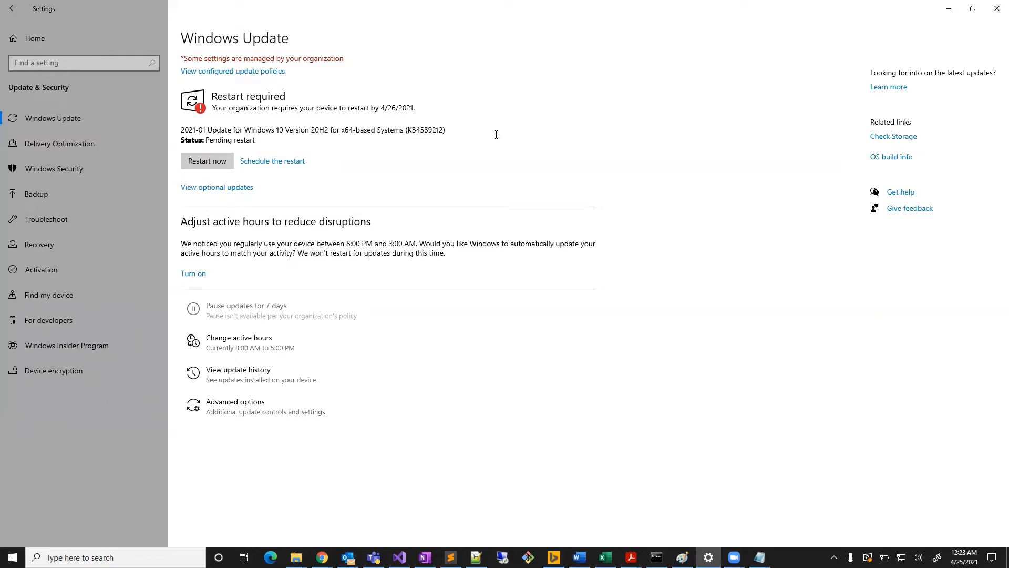
mouse_move(290, 121)
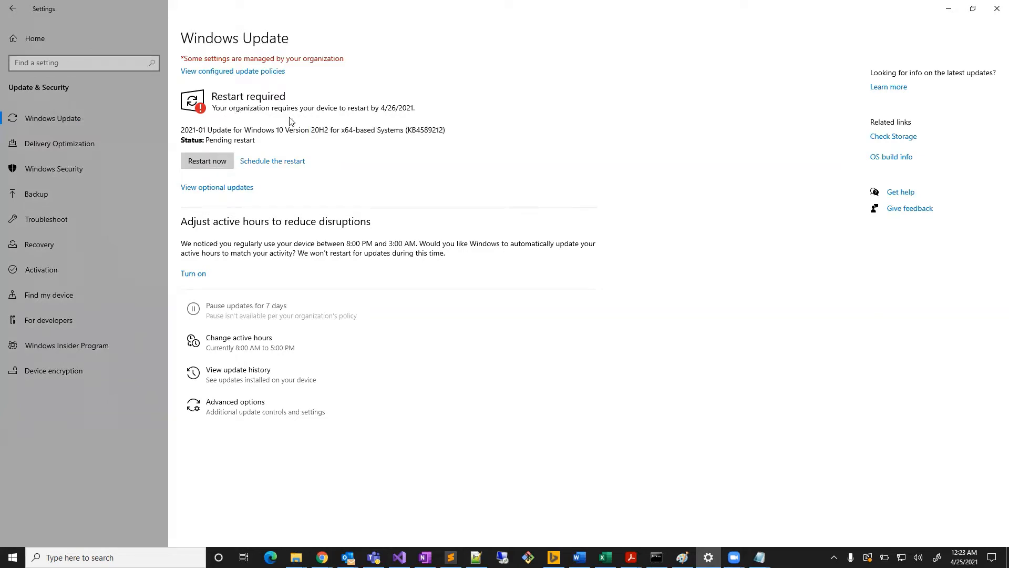
mouse_move(218, 110)
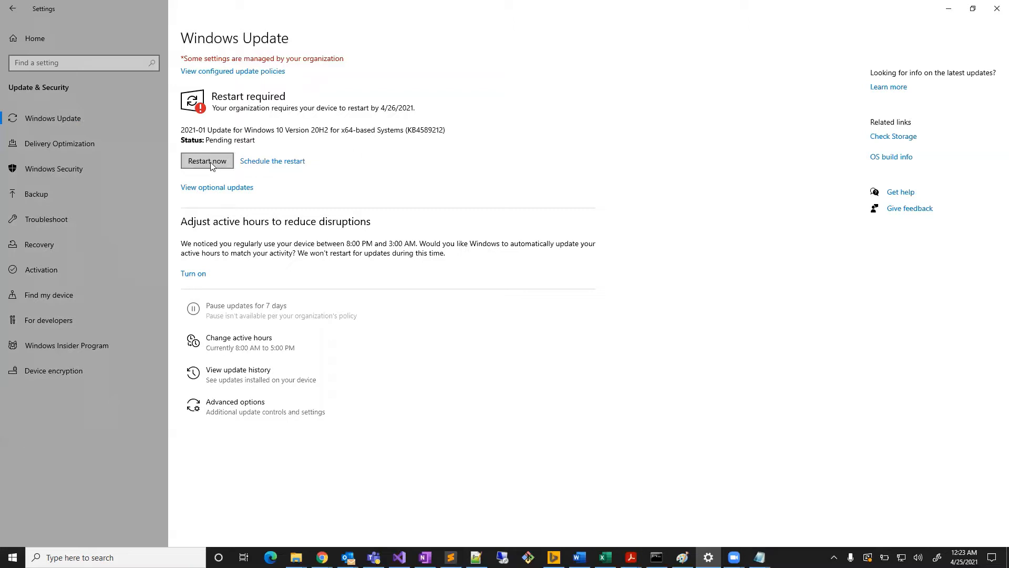
mouse_move(224, 157)
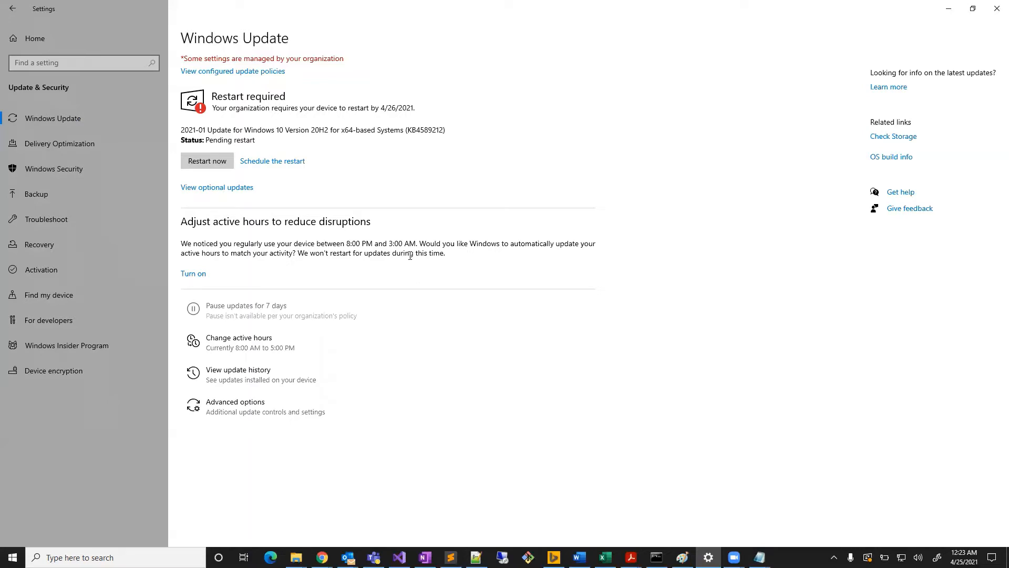
mouse_move(517, 435)
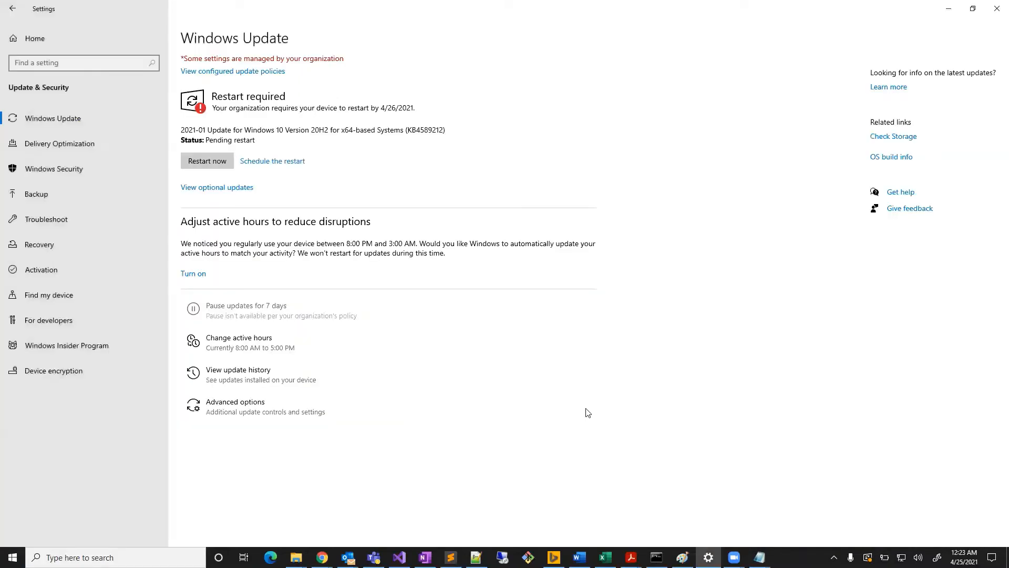
mouse_move(512, 387)
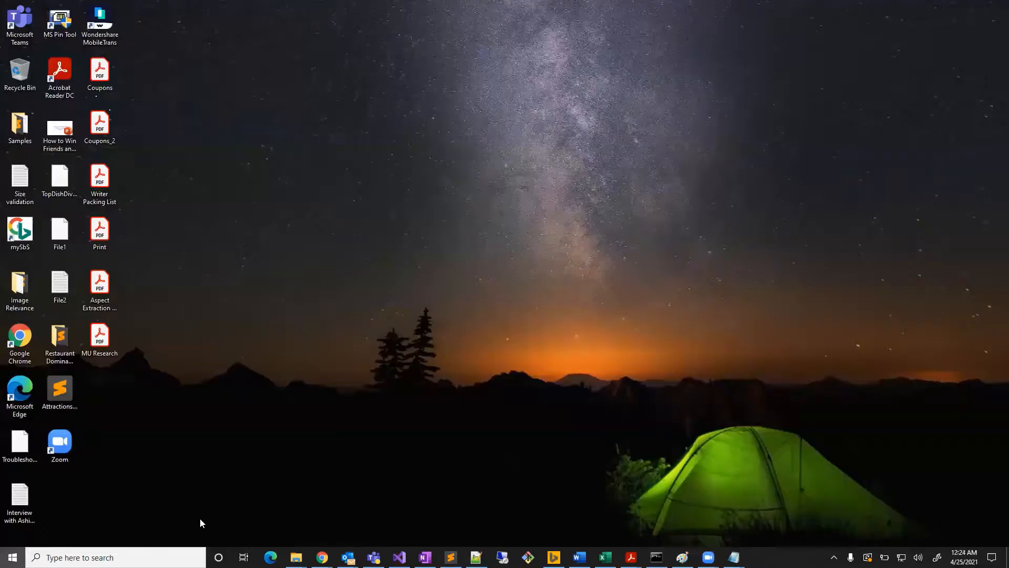
Search 'background' from Start and open the Background apps best match
type("background")
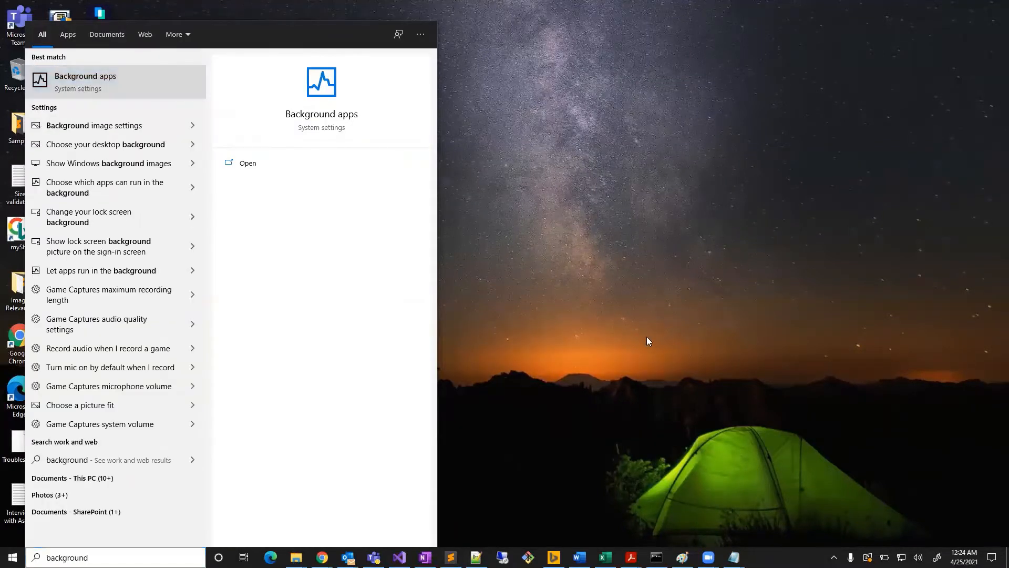
mouse_move(430, 303)
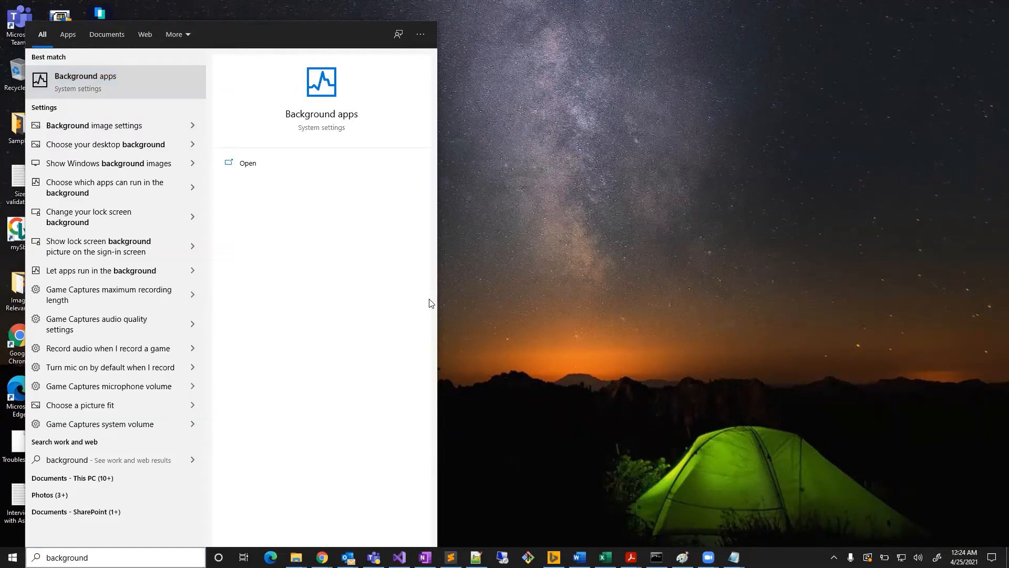
left_click(247, 163)
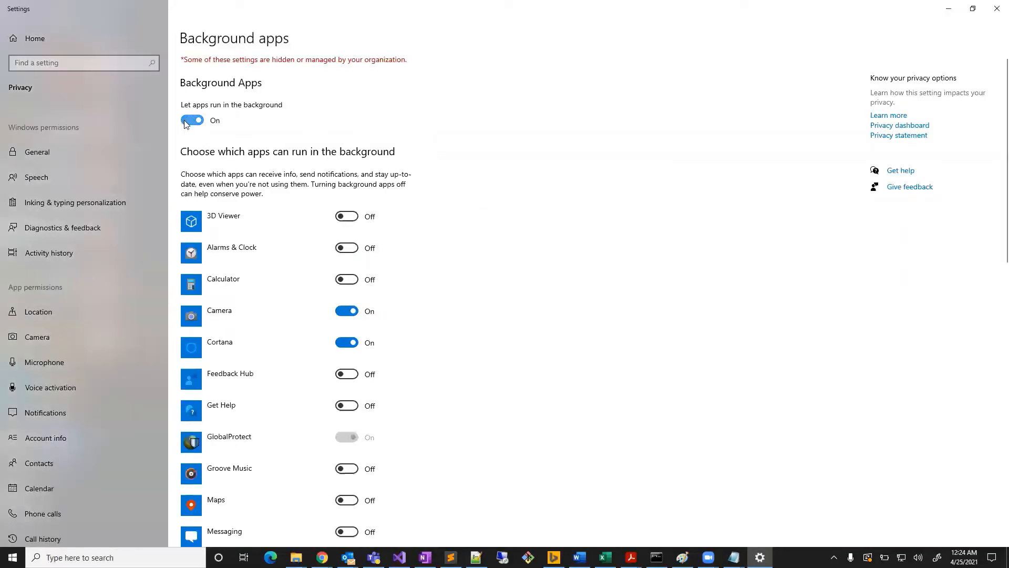
Scroll through the Background apps list to review which apps may run in the background
scroll("down", 3)
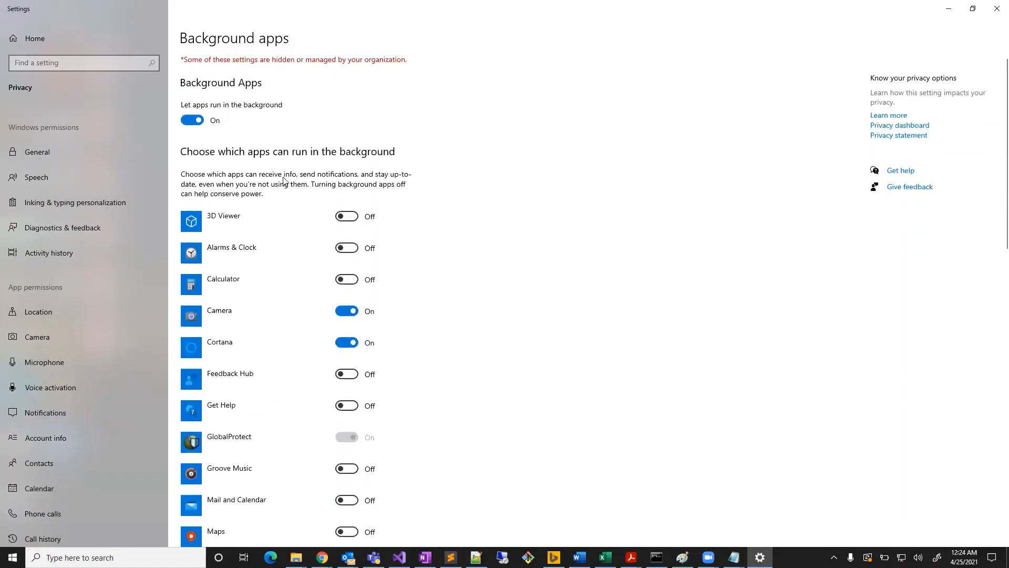
mouse_move(404, 181)
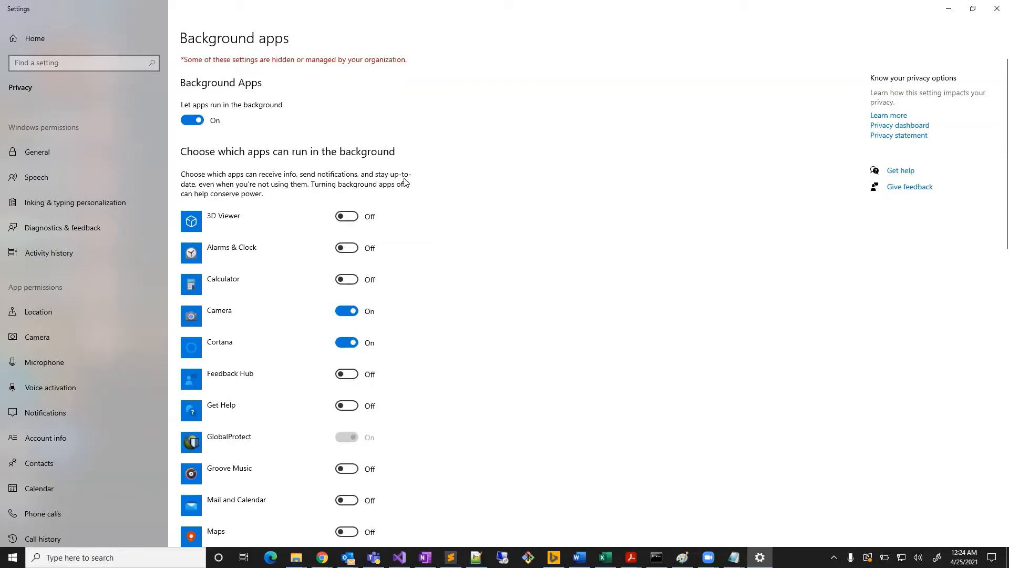
mouse_move(405, 198)
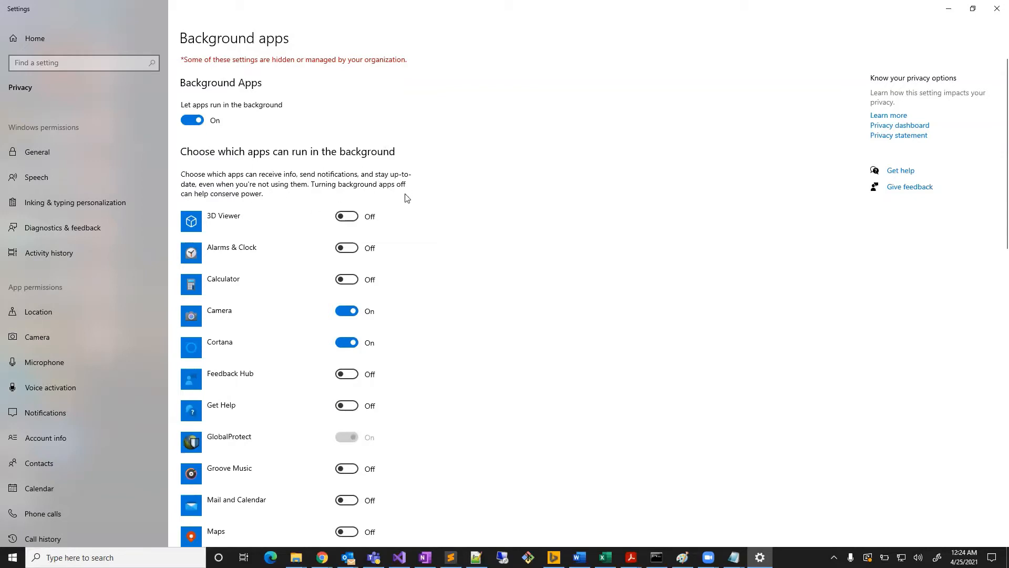
mouse_move(328, 191)
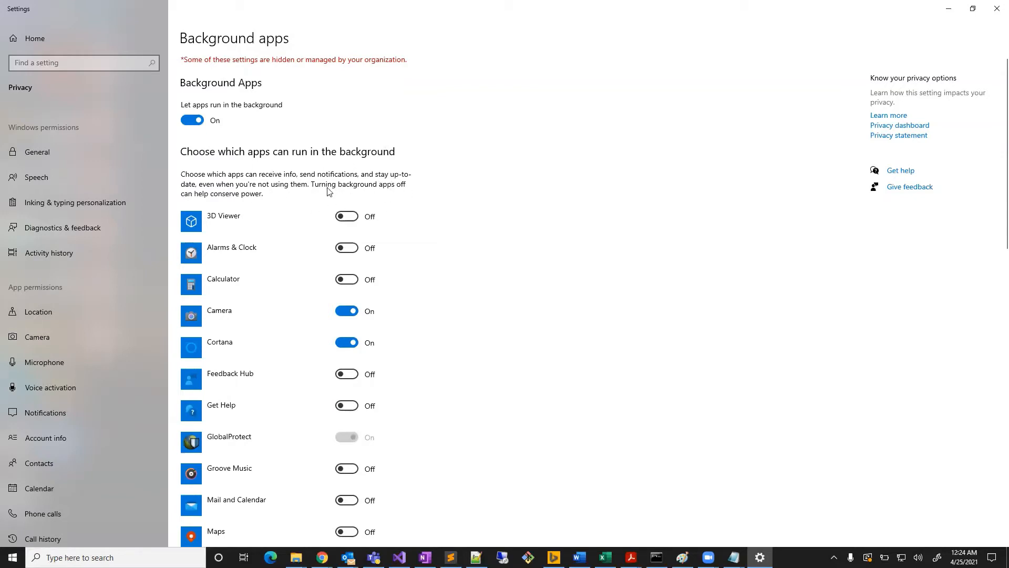
mouse_move(287, 178)
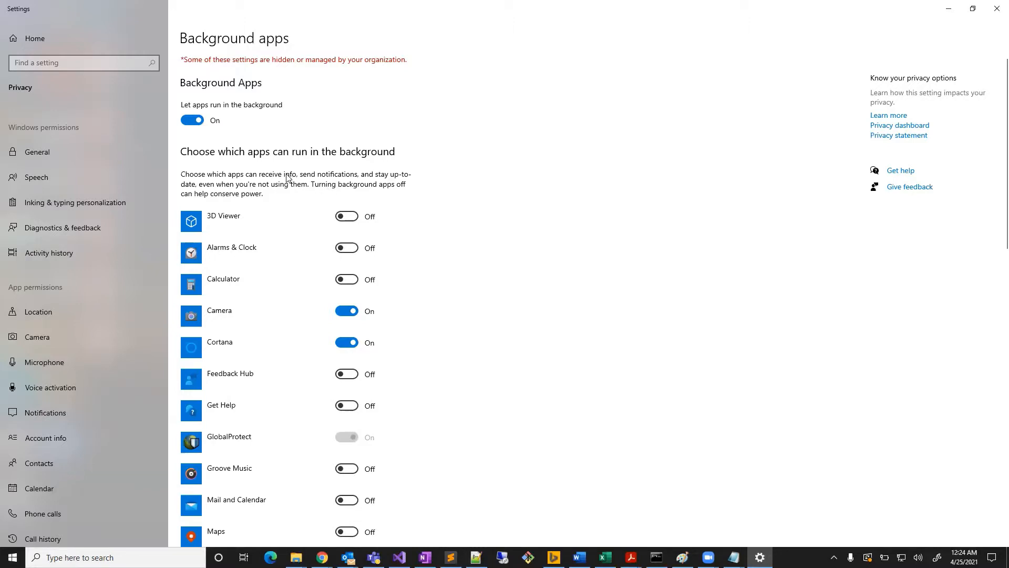
scroll("down", 3)
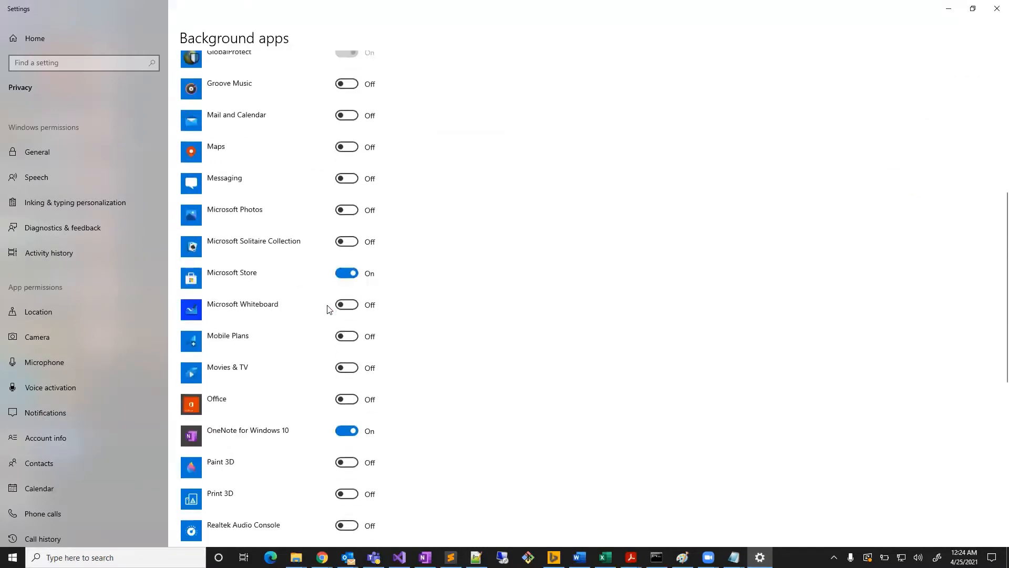
scroll("up", 3)
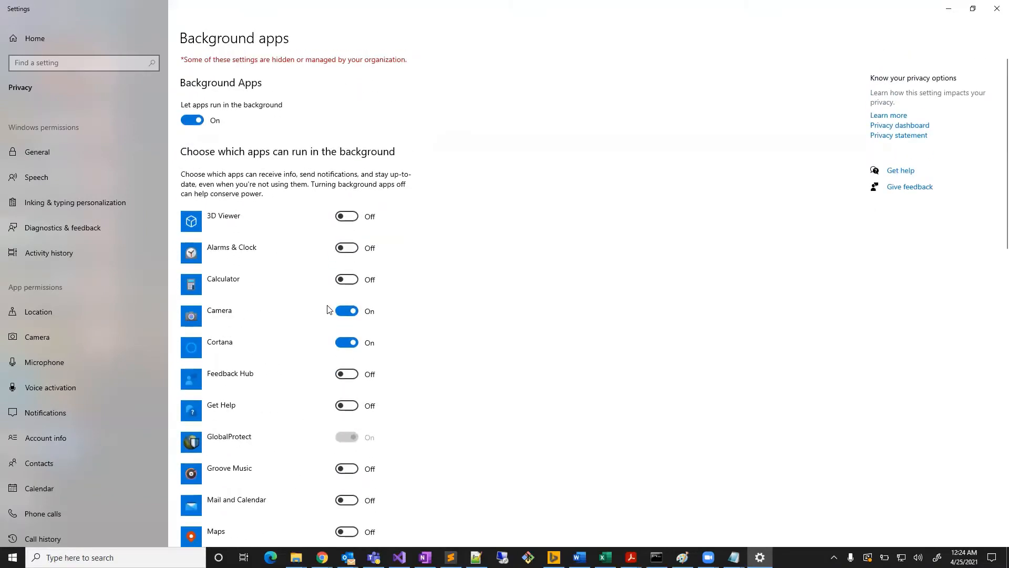
mouse_move(270, 247)
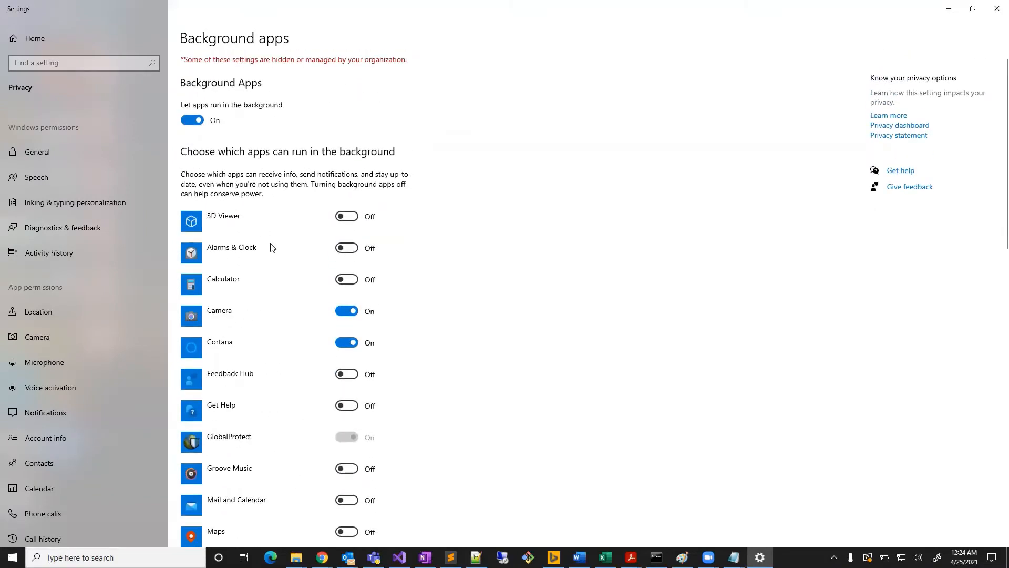
scroll("down", 3)
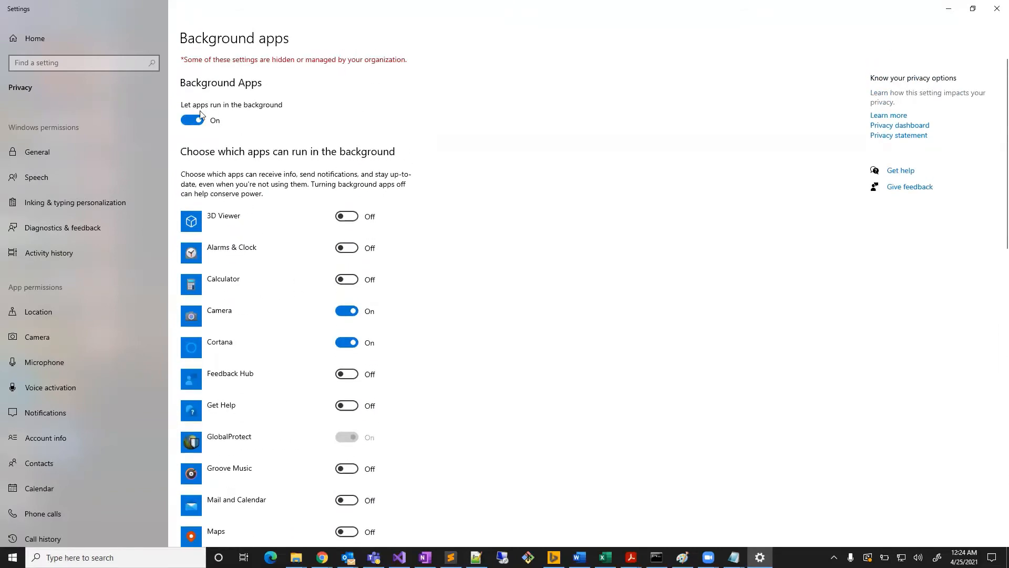
left_click(191, 120)
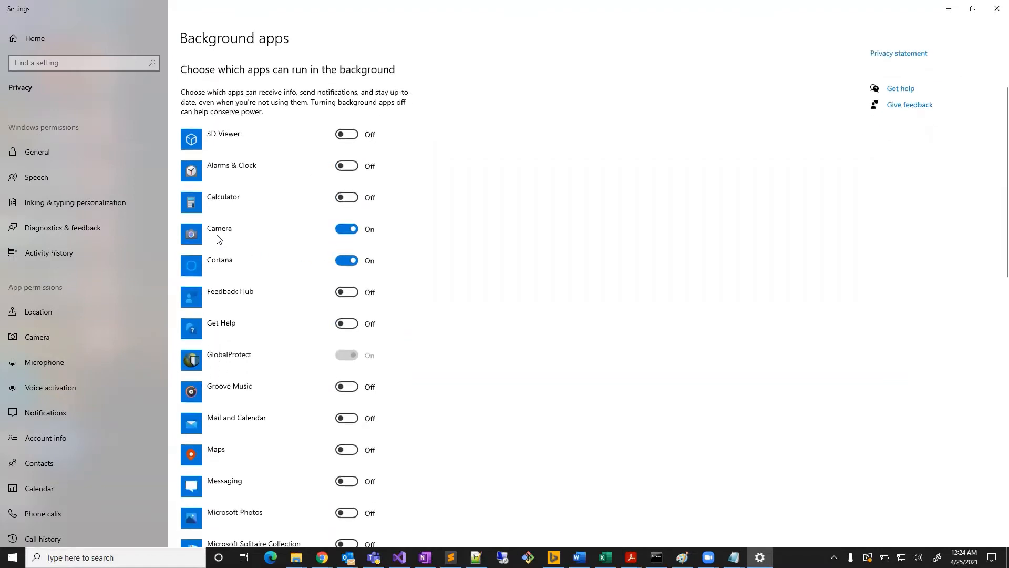
mouse_move(237, 281)
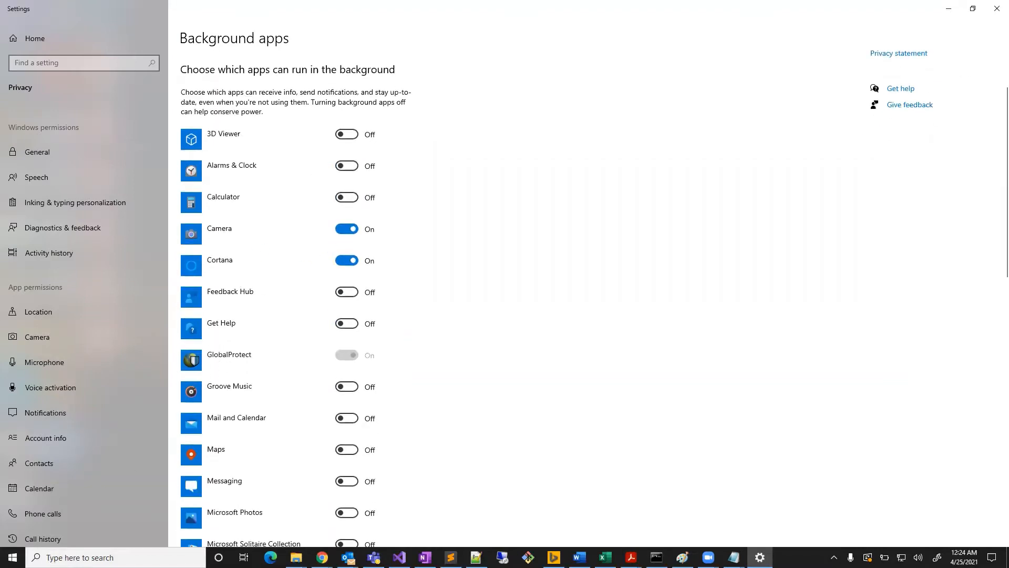
mouse_move(287, 437)
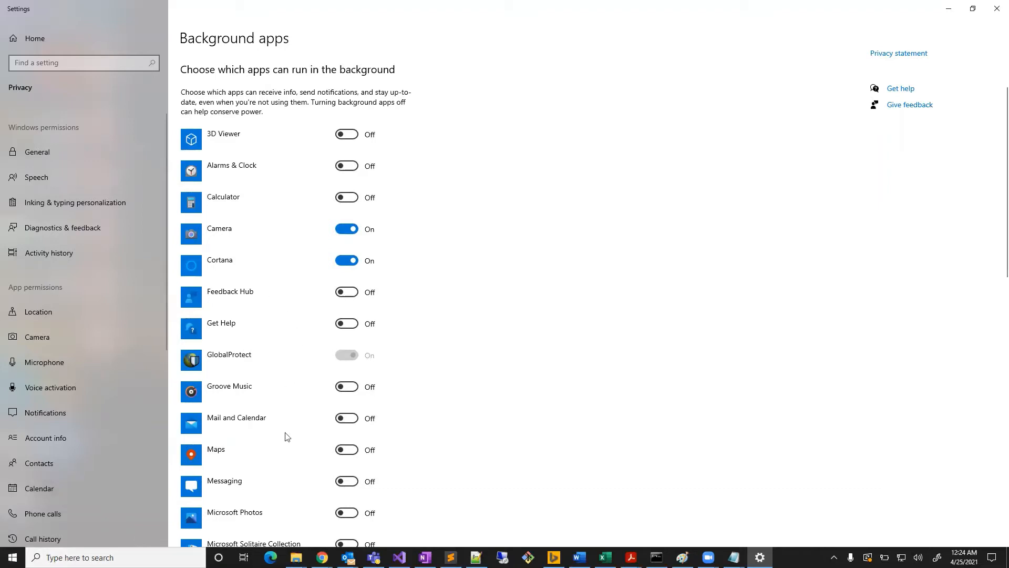
scroll("down", 3)
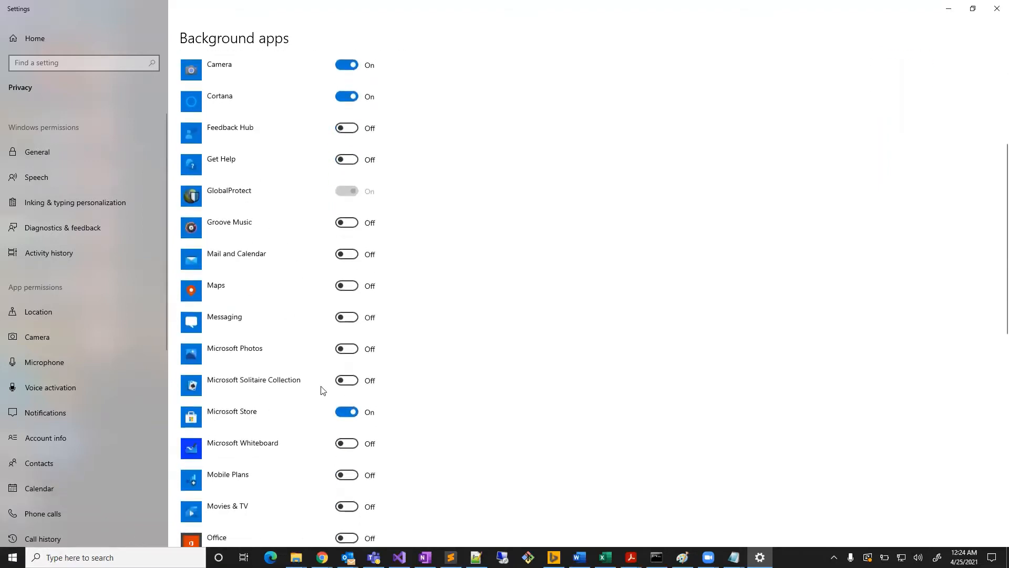
scroll("down", 3)
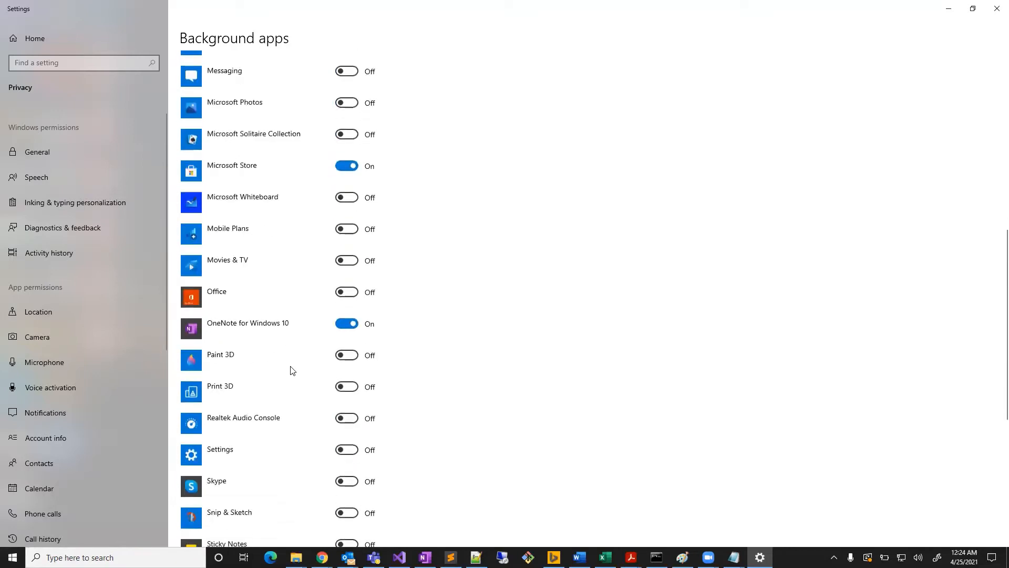
mouse_move(252, 345)
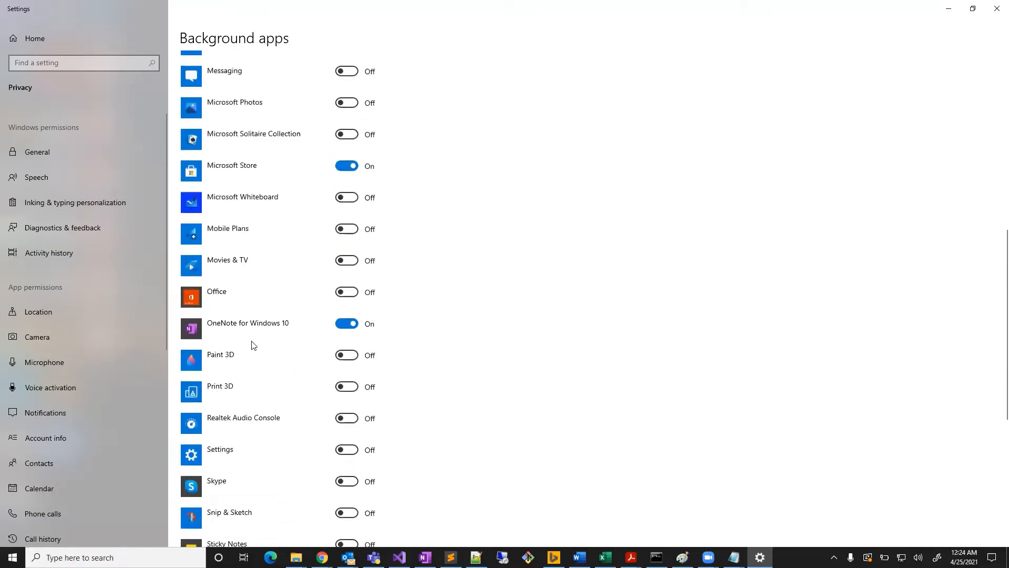
scroll("down", 3)
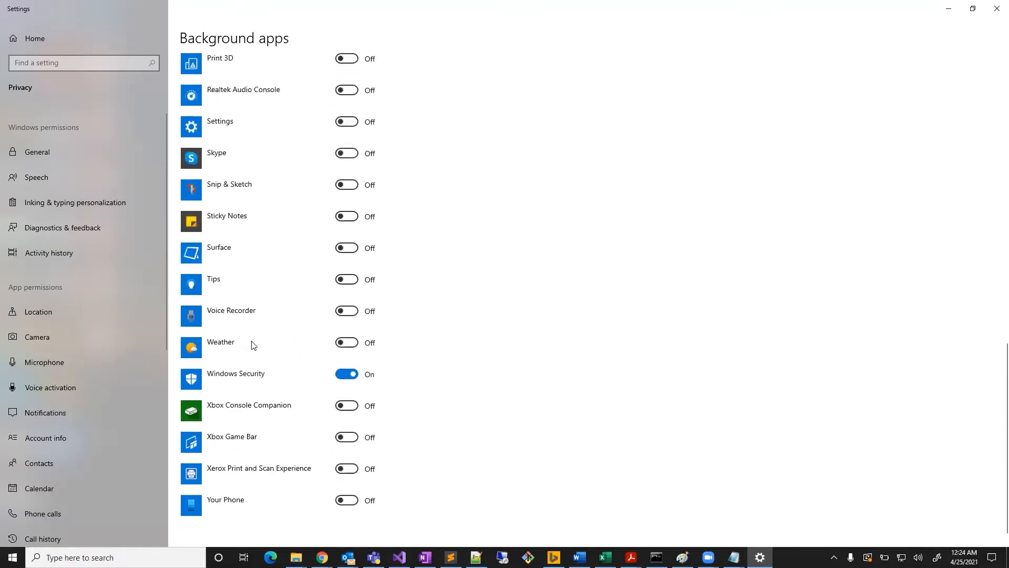
scroll("down", 3)
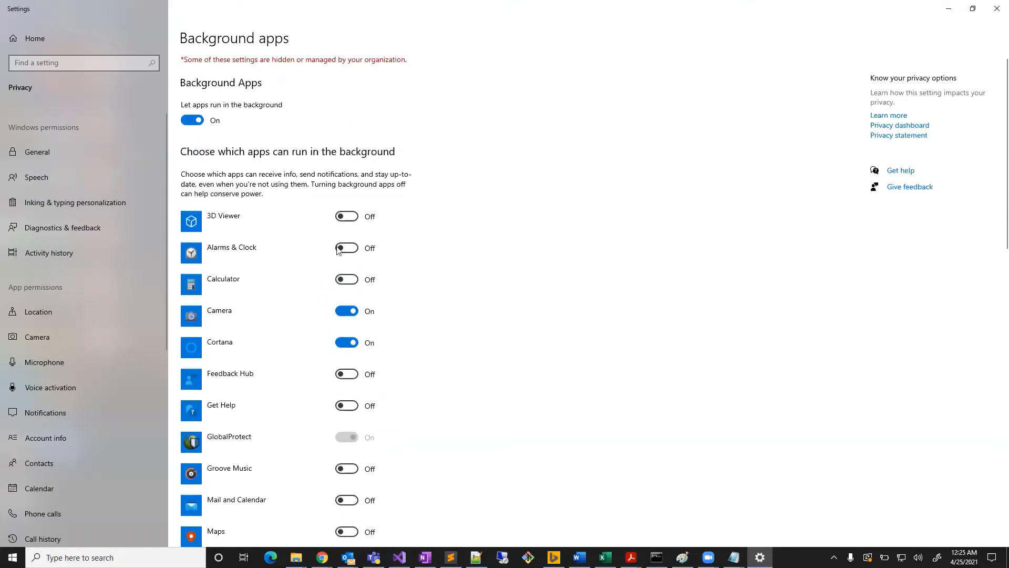
scroll("down", 3)
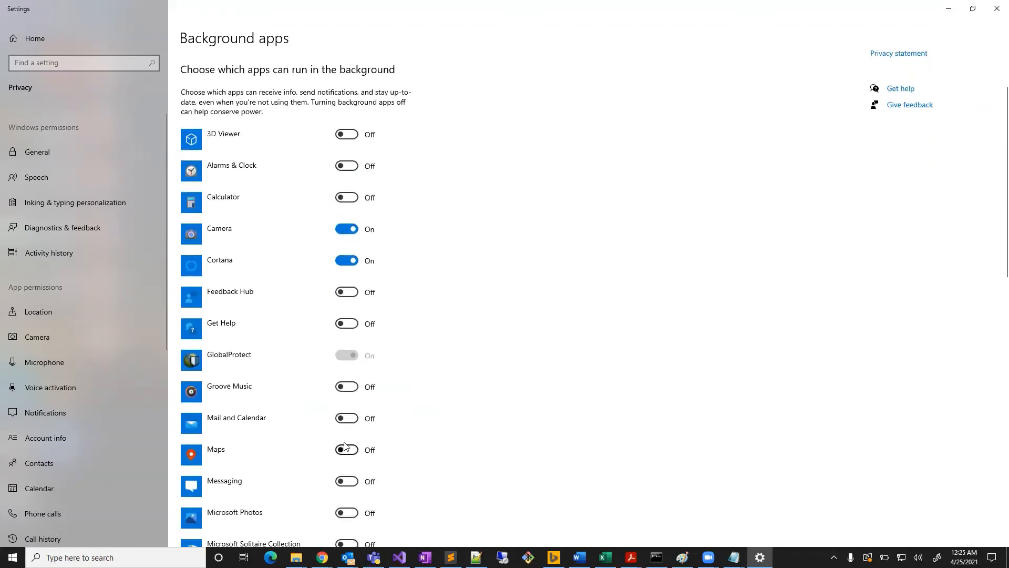
mouse_move(347, 418)
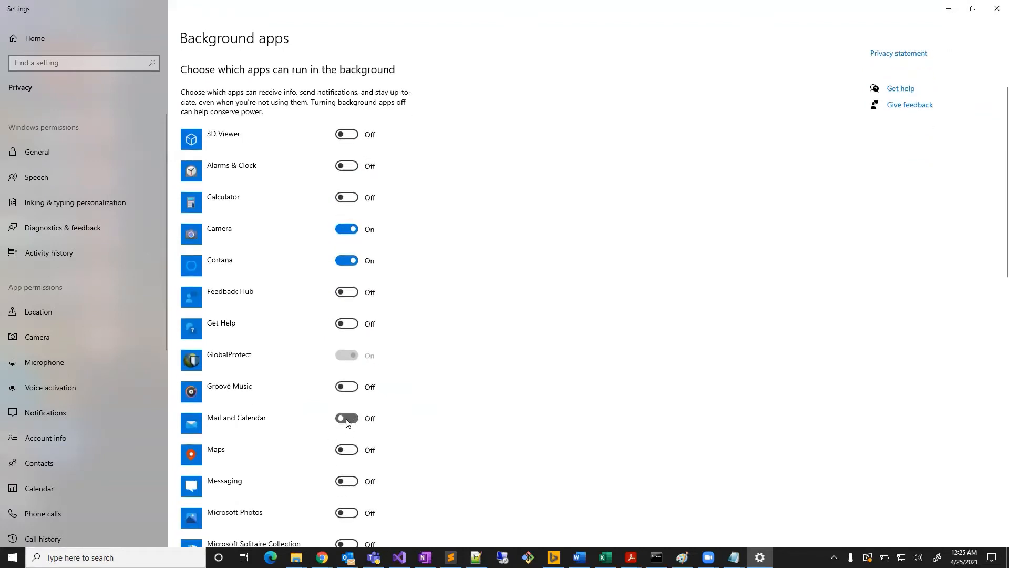
Toggle Mail and Calendar's background access, switching it on
left_click(346, 418)
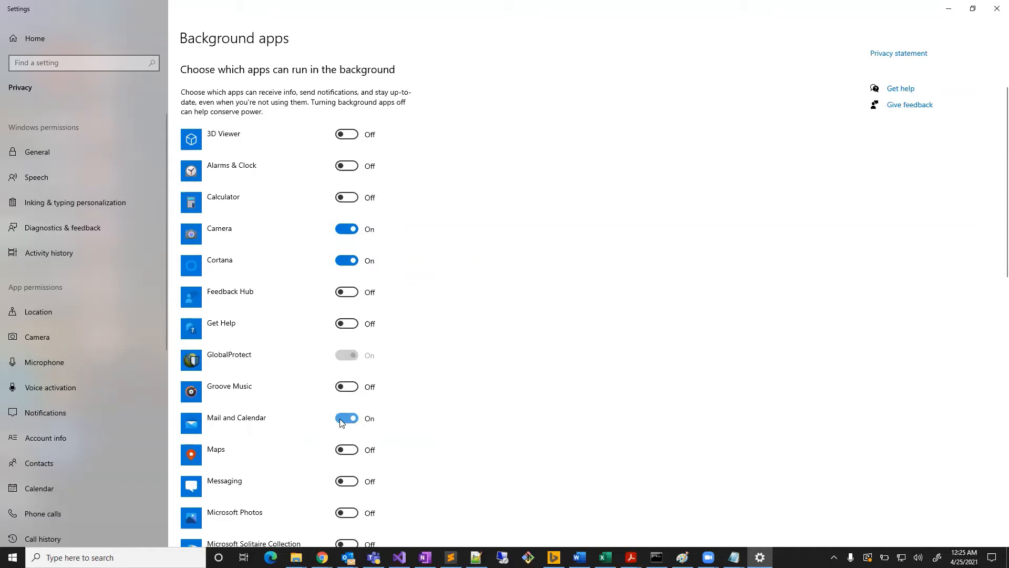
left_click(346, 418)
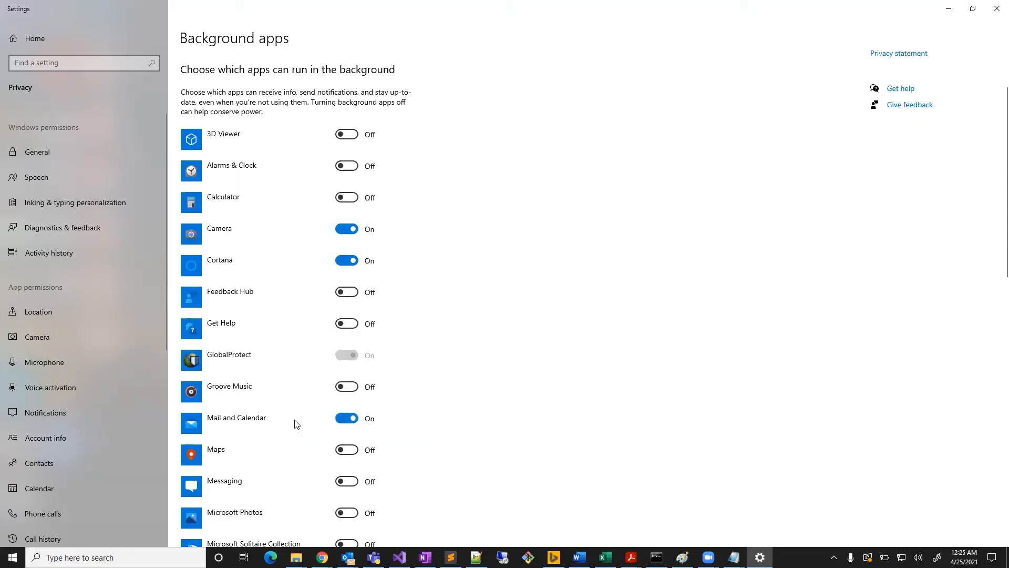
left_click(346, 418)
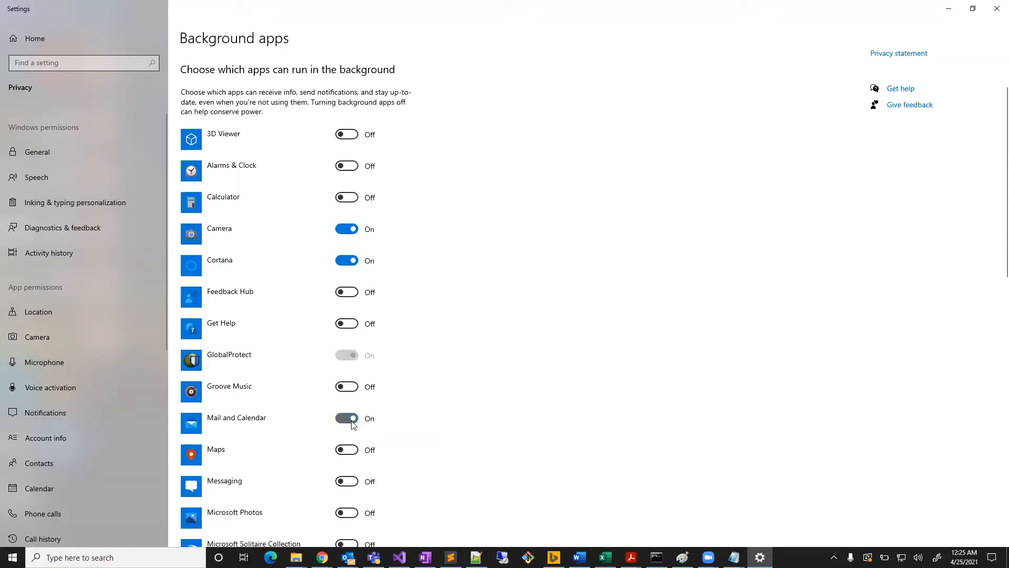
left_click(346, 418)
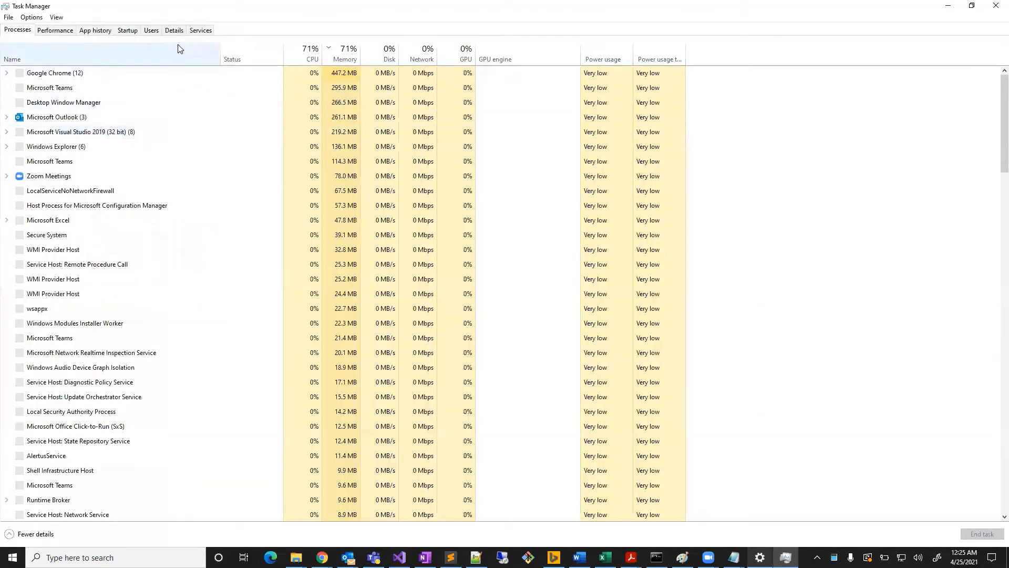
On the Startup tab, check OneDrive, iTunesHelper and Skype, leaving Skype disabled
left_click(127, 30)
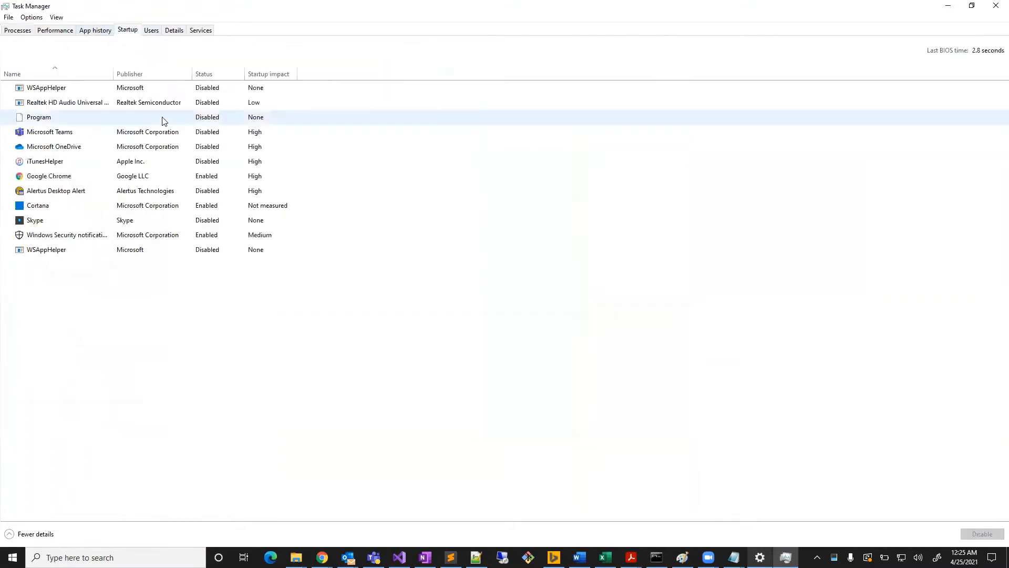
left_click(199, 235)
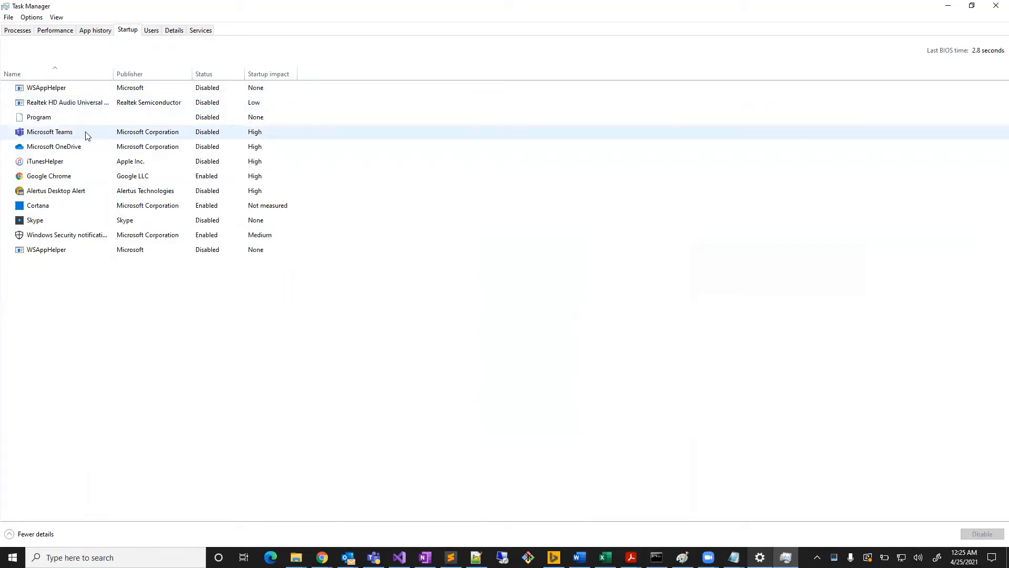
left_click(54, 146)
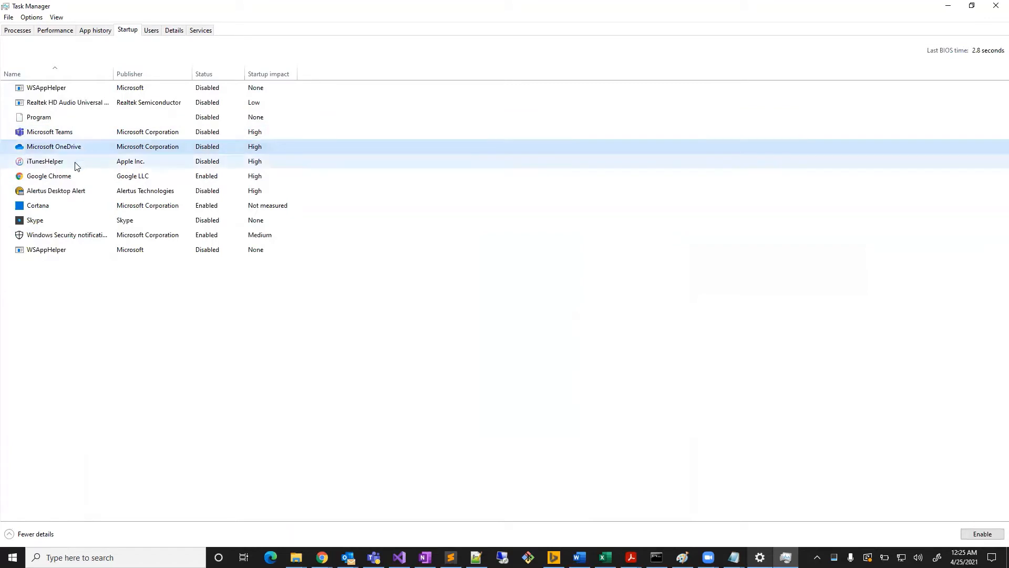
left_click(45, 161)
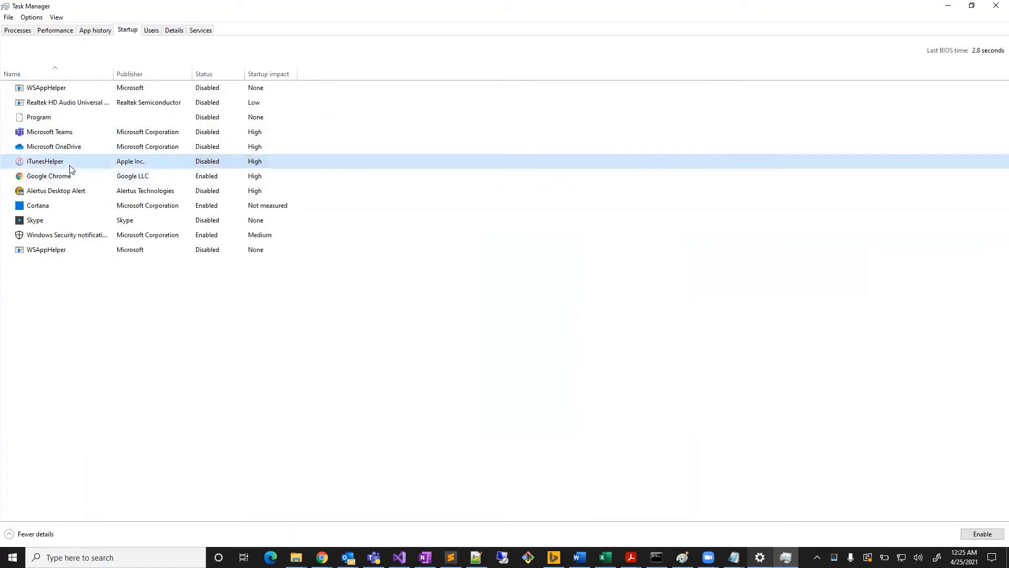
left_click(35, 220)
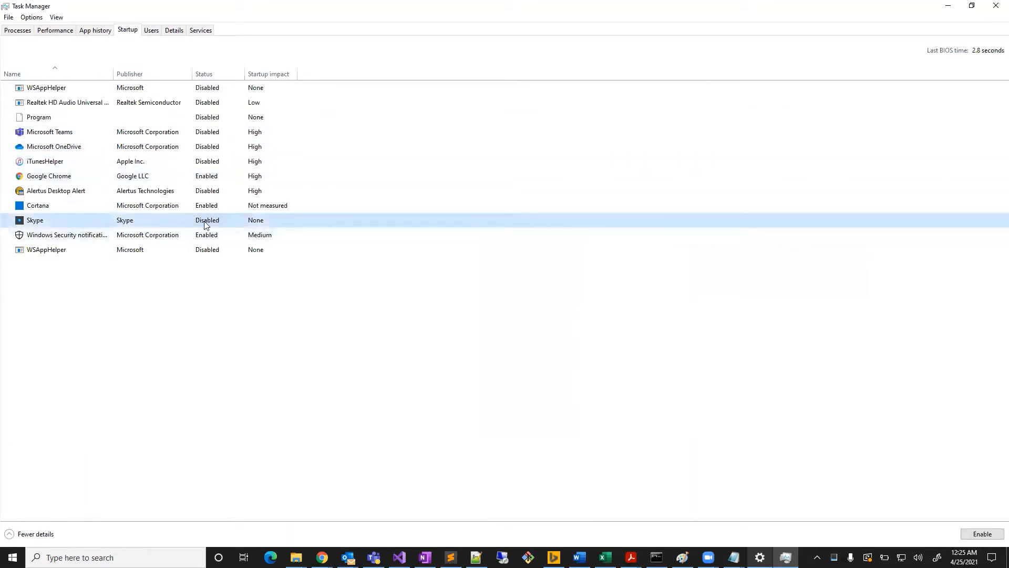
left_click(982, 534)
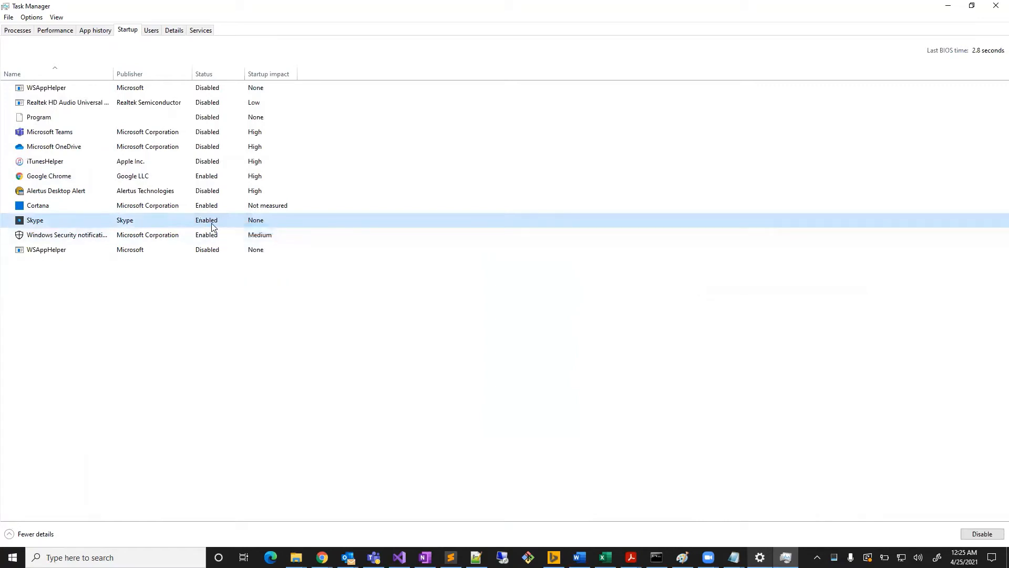
left_click(981, 533)
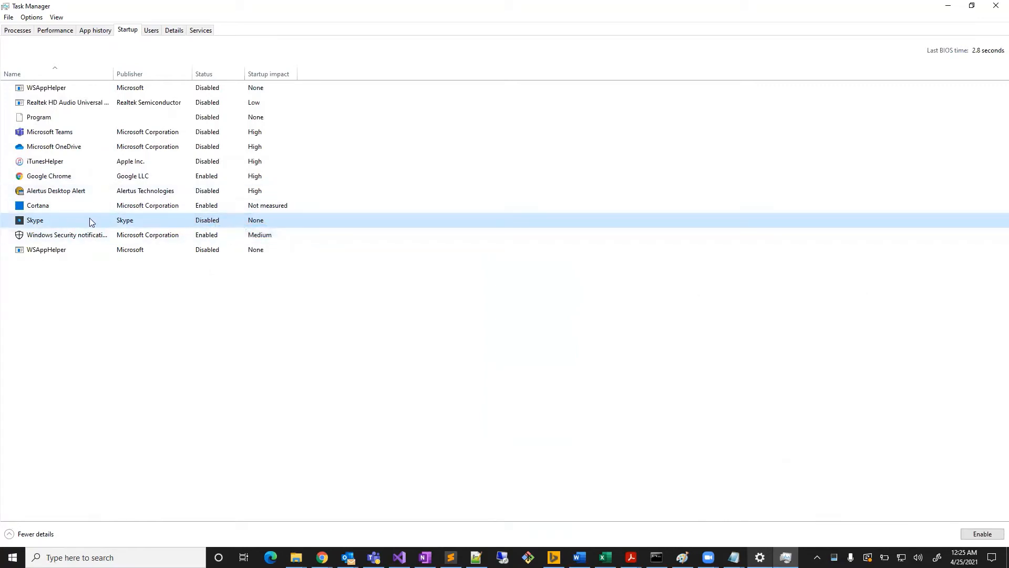
mouse_move(37, 218)
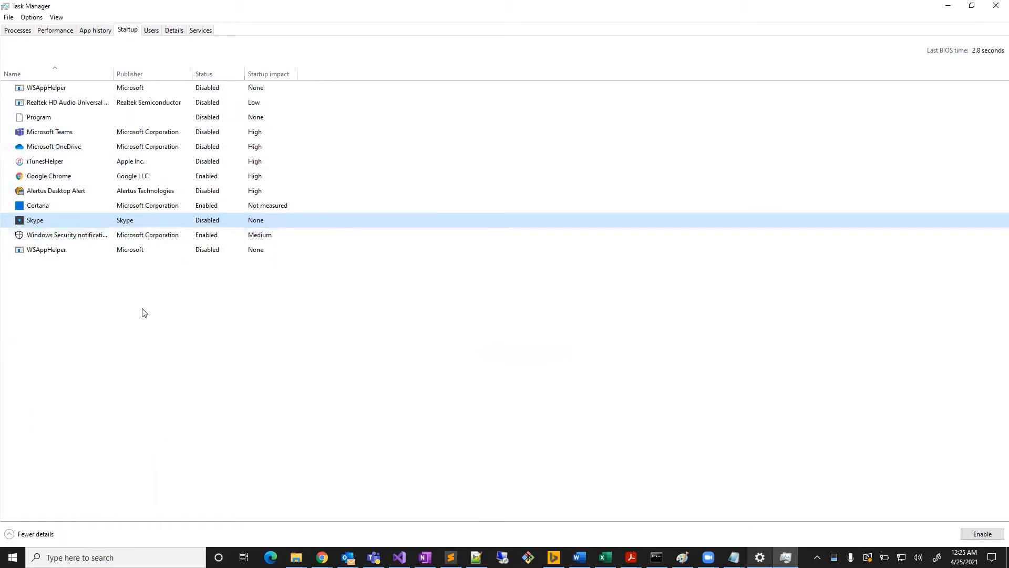
mouse_move(198, 294)
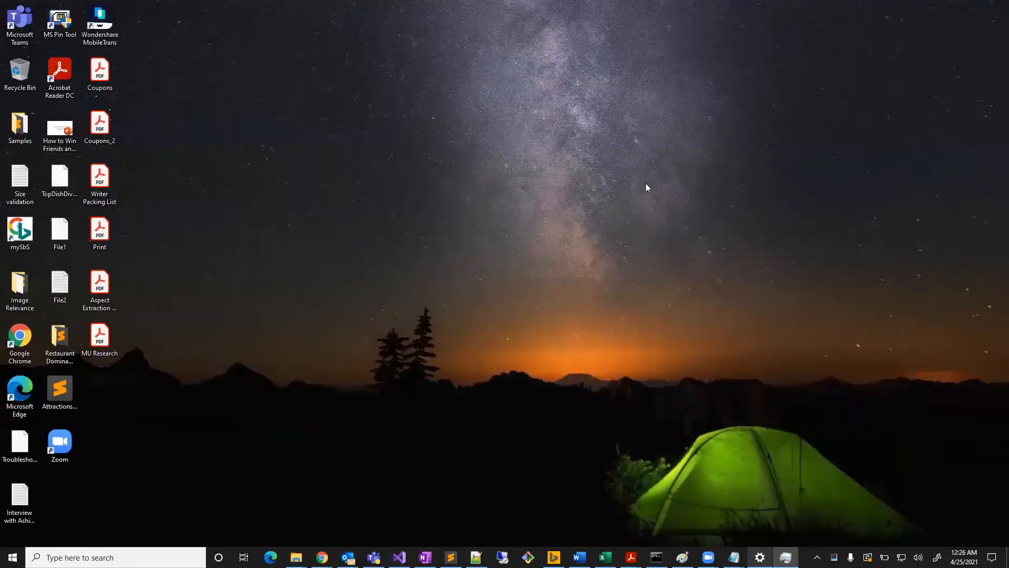
Search 'windows security' from Start and launch the Windows Security app
left_click(10, 556)
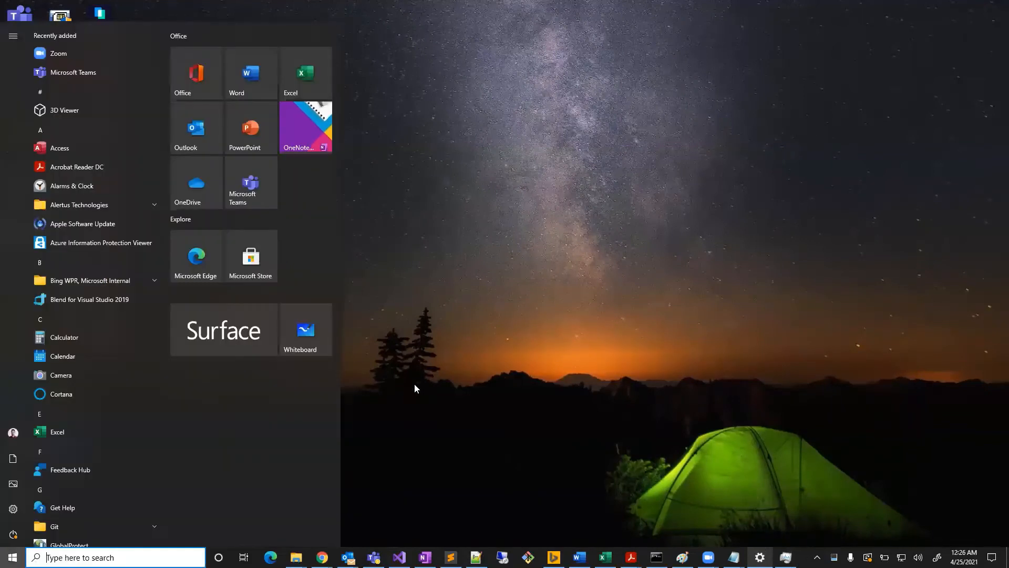
type("windows sec")
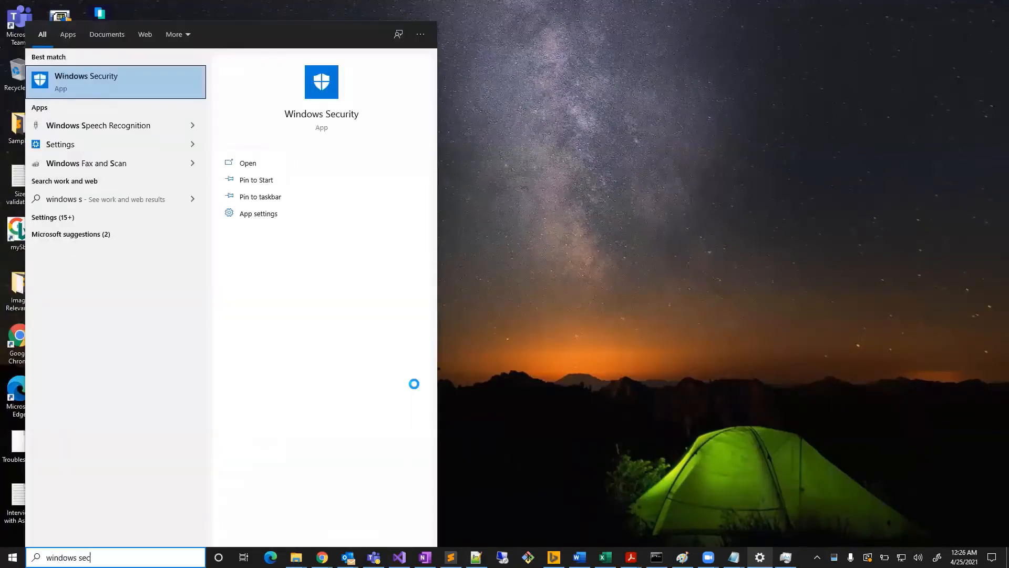
type("urity")
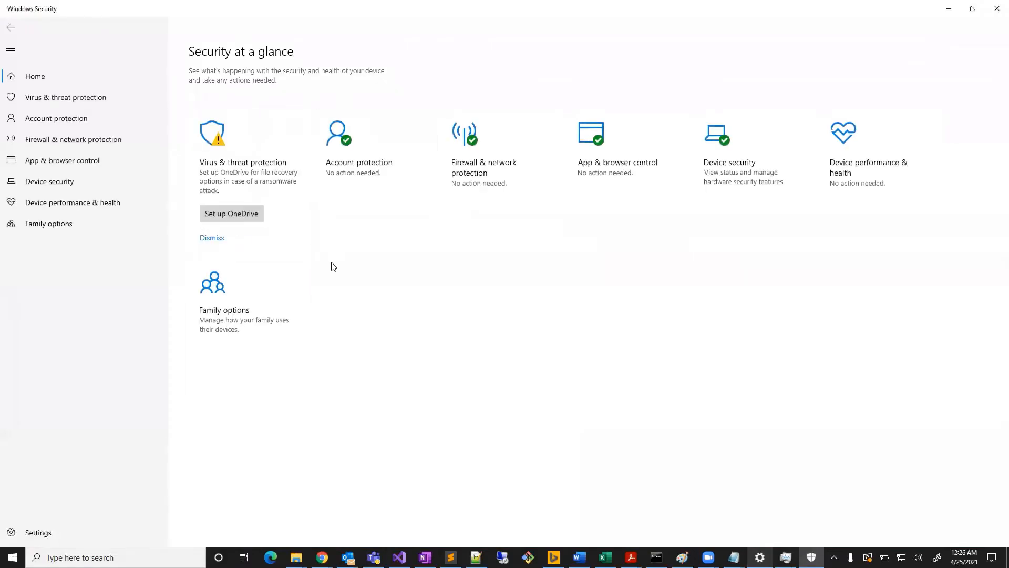
left_click(65, 97)
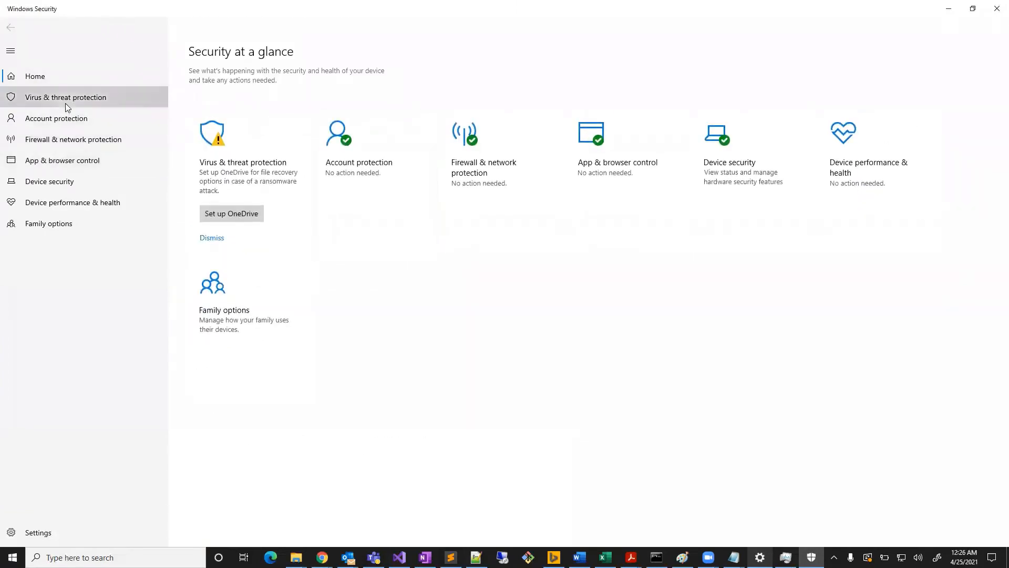
Start a Quick scan from the Virus & threat protection page
left_click(65, 97)
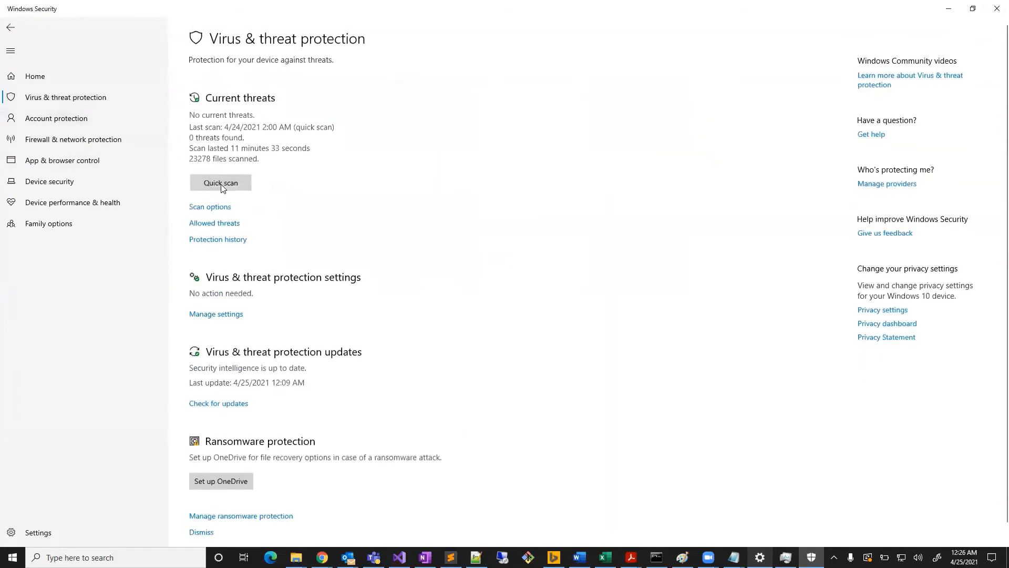
left_click(221, 183)
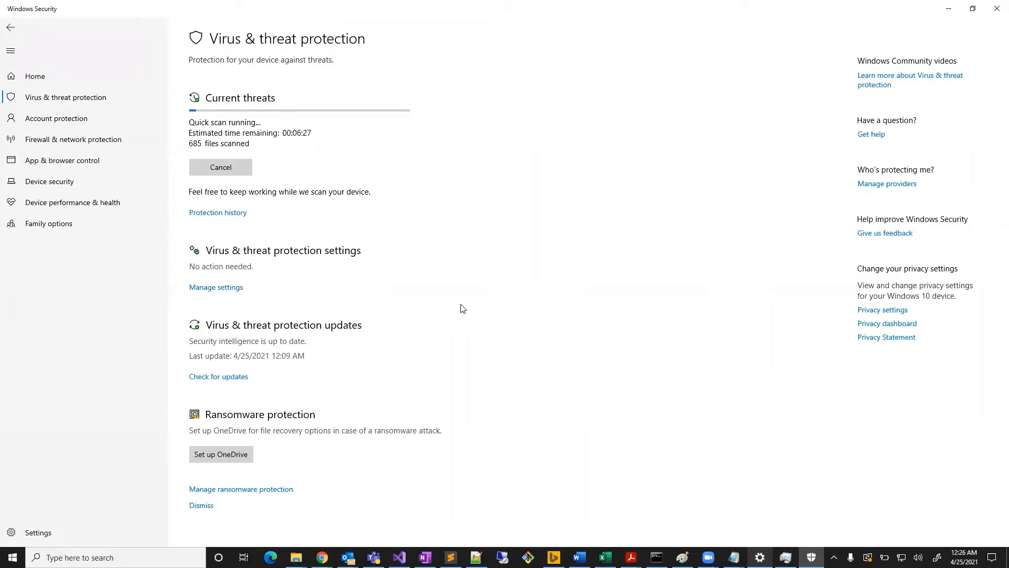
mouse_move(362, 204)
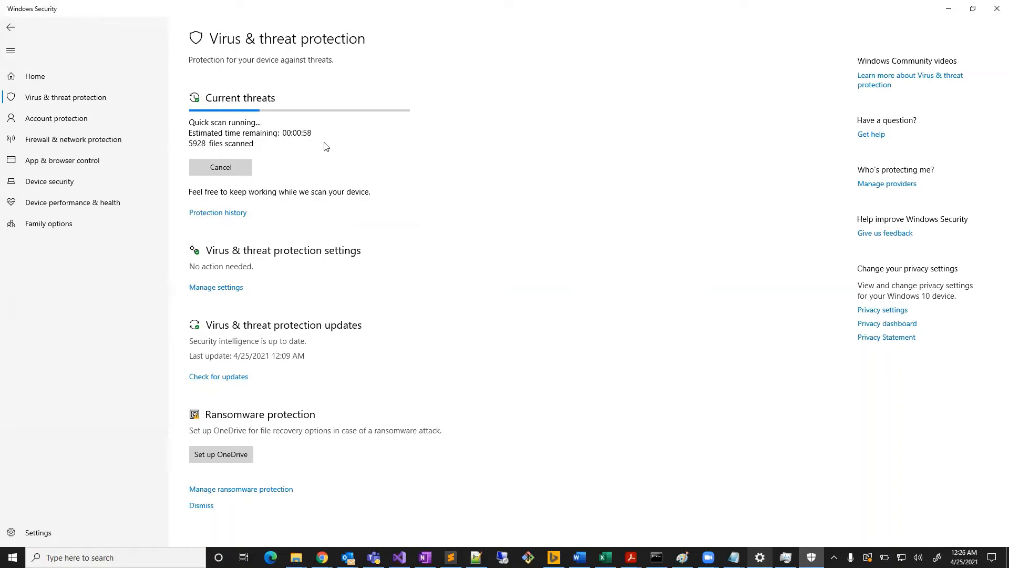
mouse_move(369, 207)
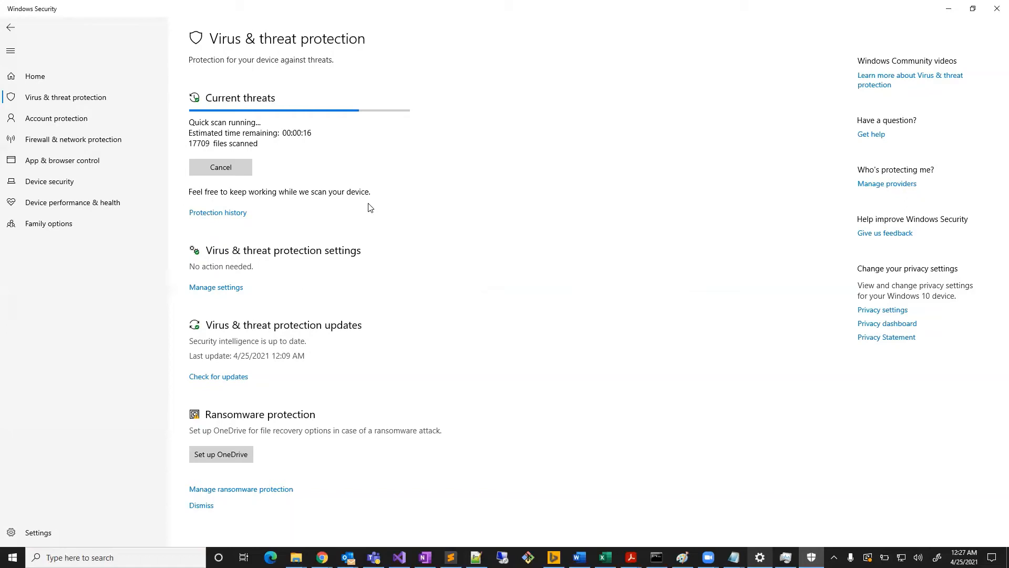
mouse_move(716, 526)
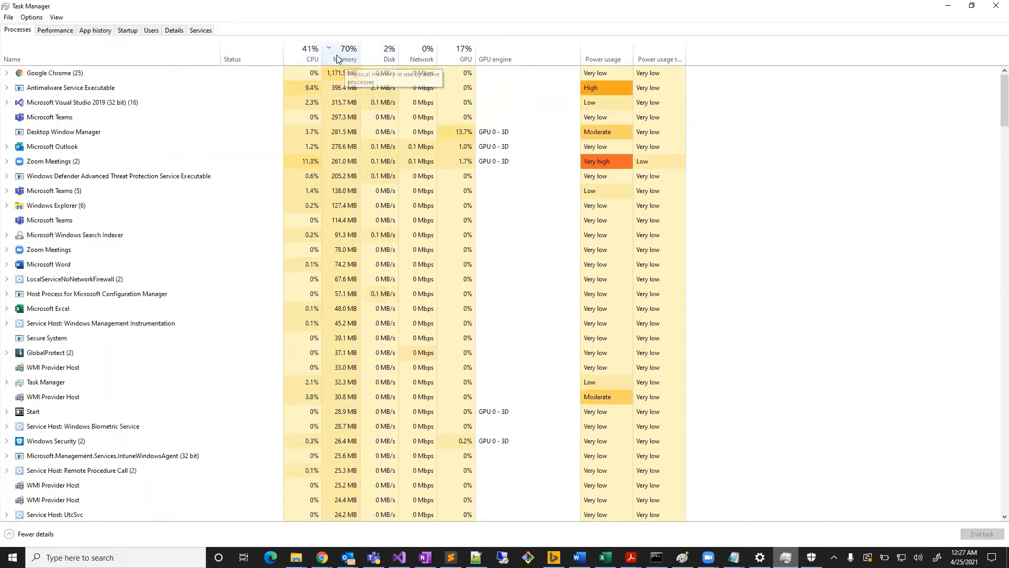
mouse_move(389, 59)
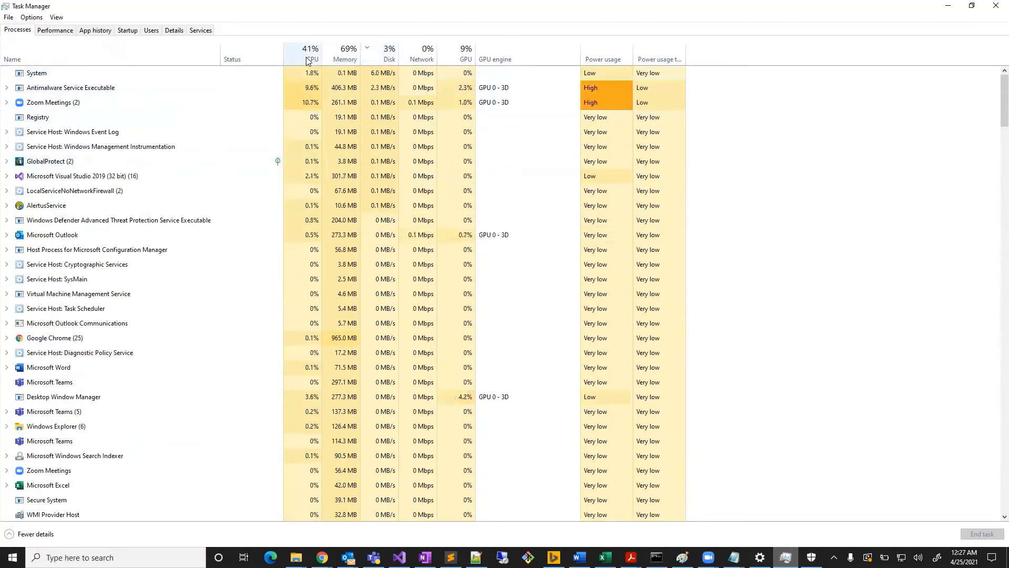
Sort processes by CPU usage, scroll the list, and select Desktop Window Manager
left_click(310, 49)
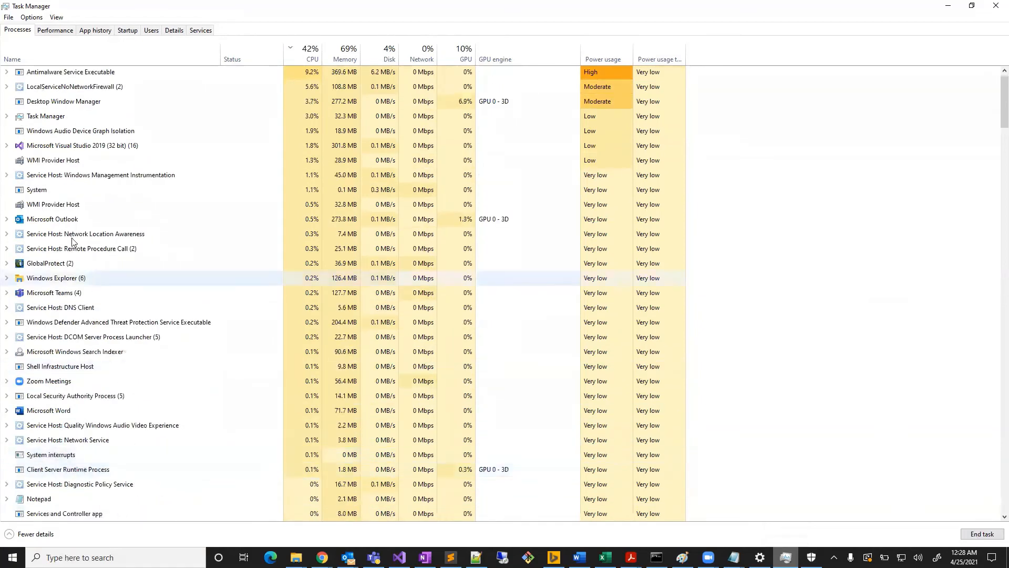
scroll("down", 3)
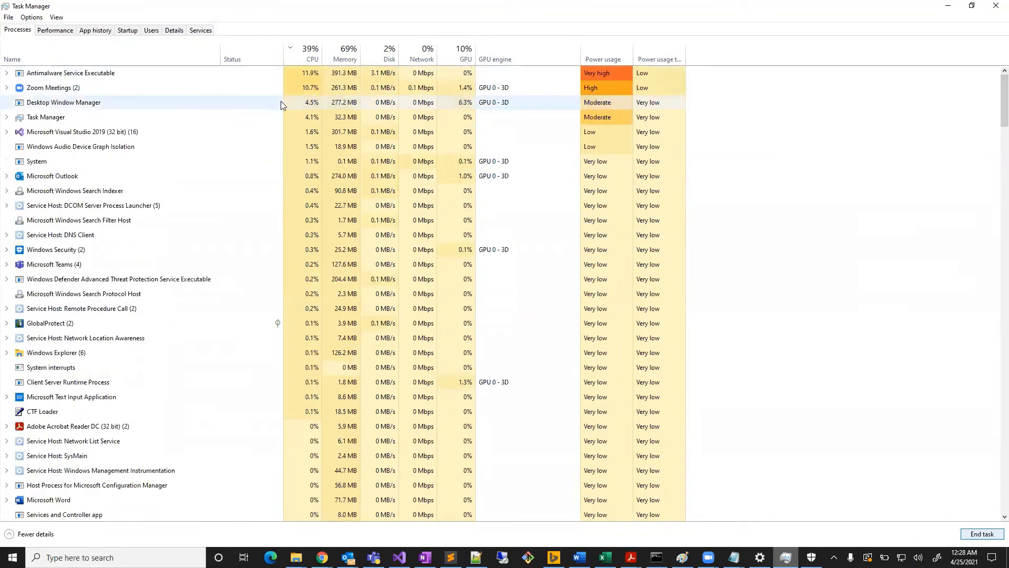
left_click(310, 53)
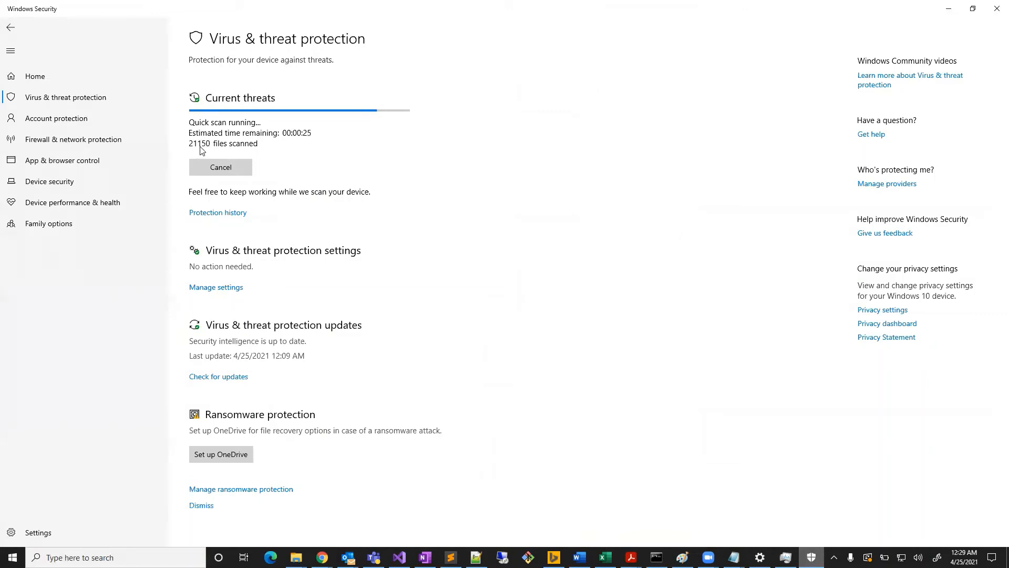
mouse_move(244, 314)
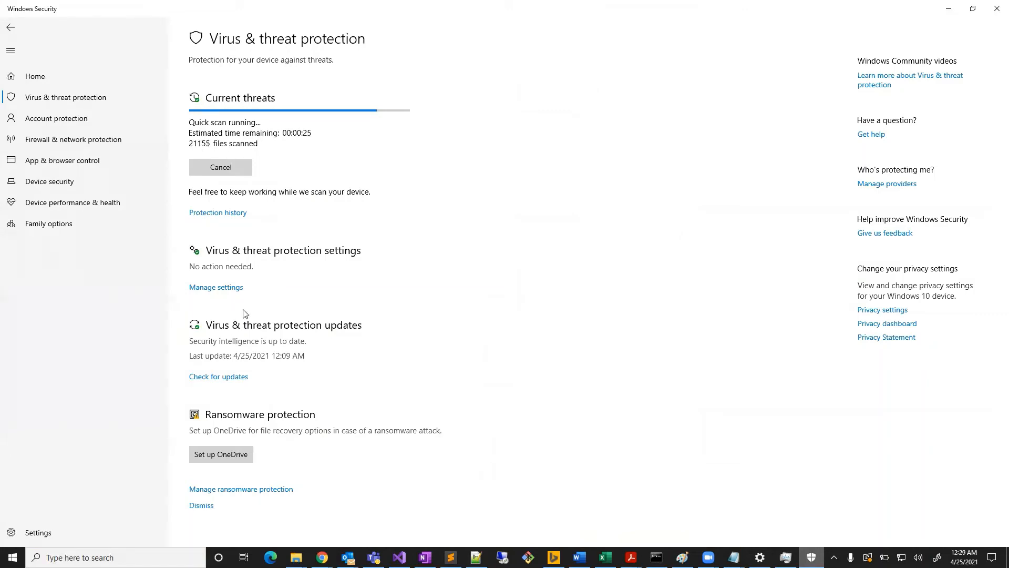
mouse_move(295, 556)
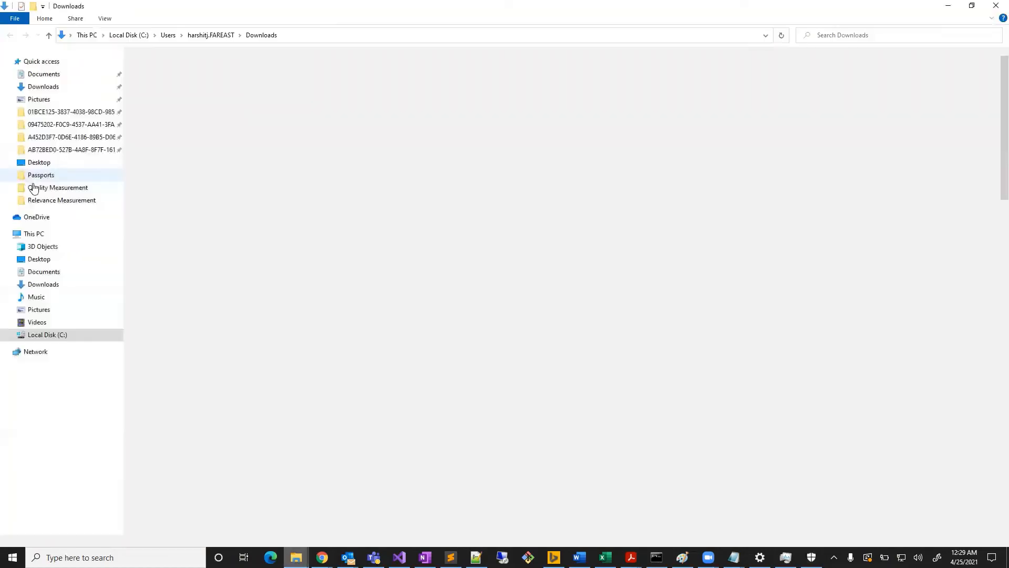
Open This PC in File Explorer to view Local Disk (C:) with 93.4 GB free of 475 GB
left_click(33, 233)
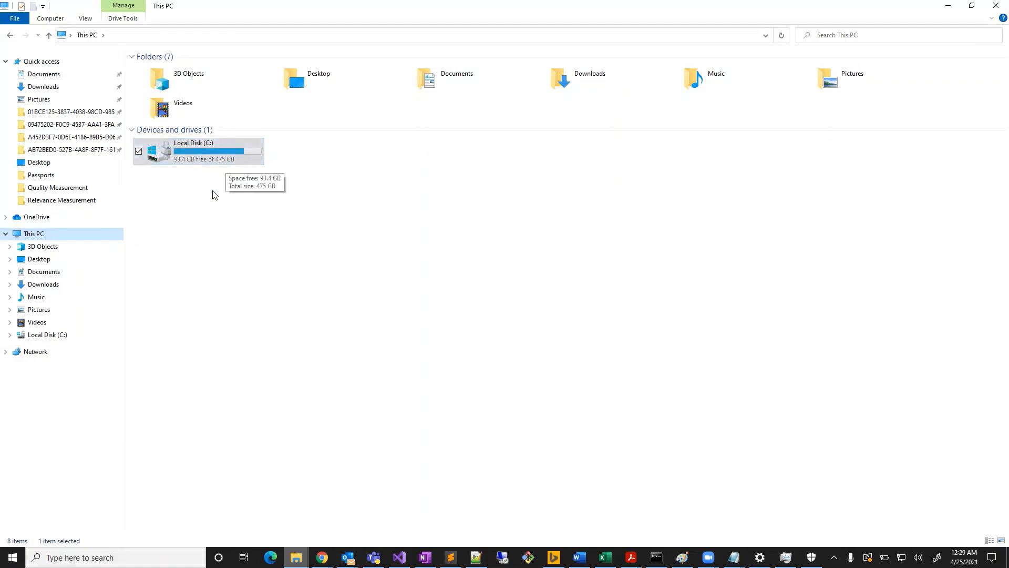
mouse_move(341, 222)
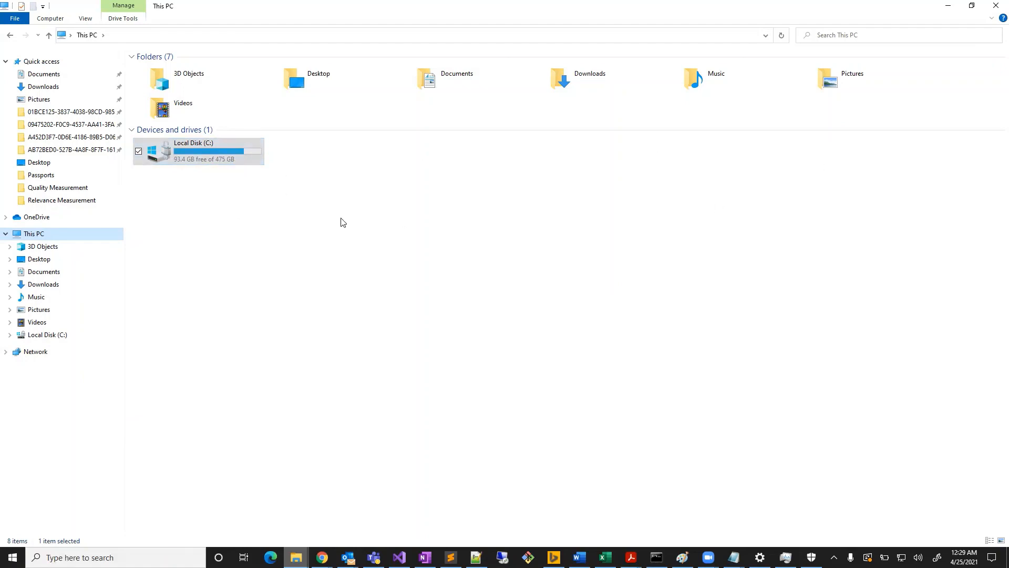
mouse_move(283, 171)
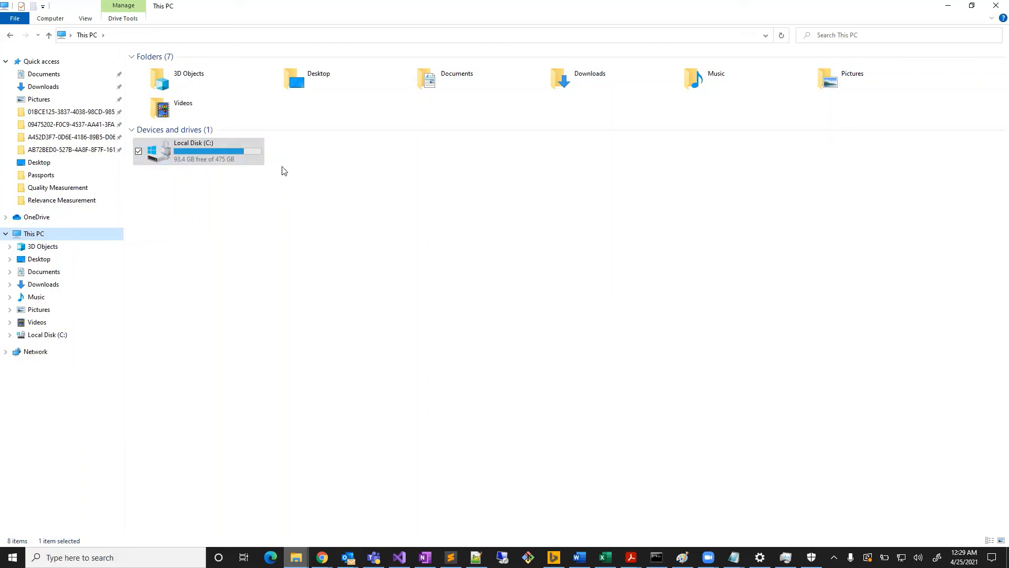
mouse_move(342, 229)
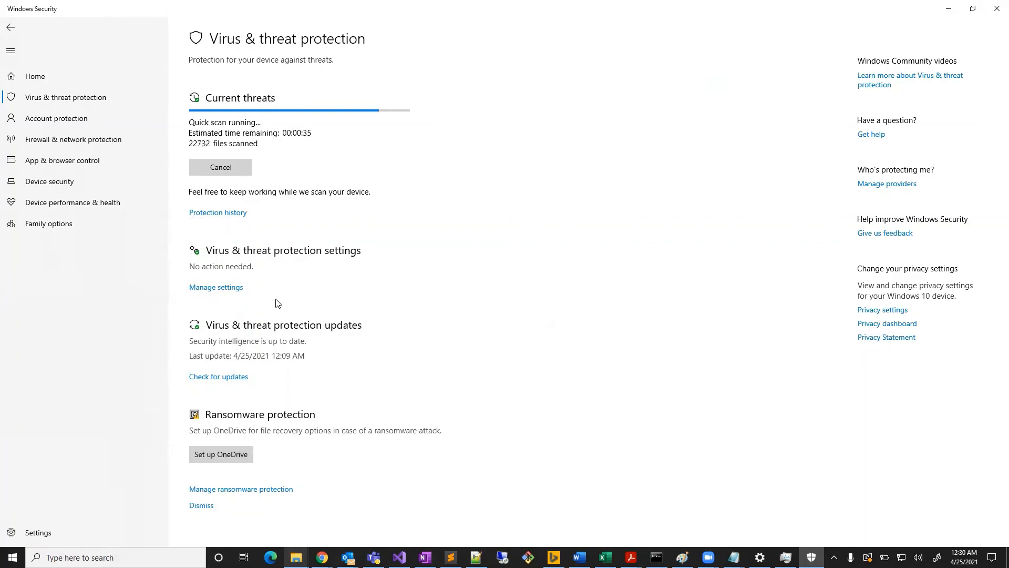
mouse_move(348, 205)
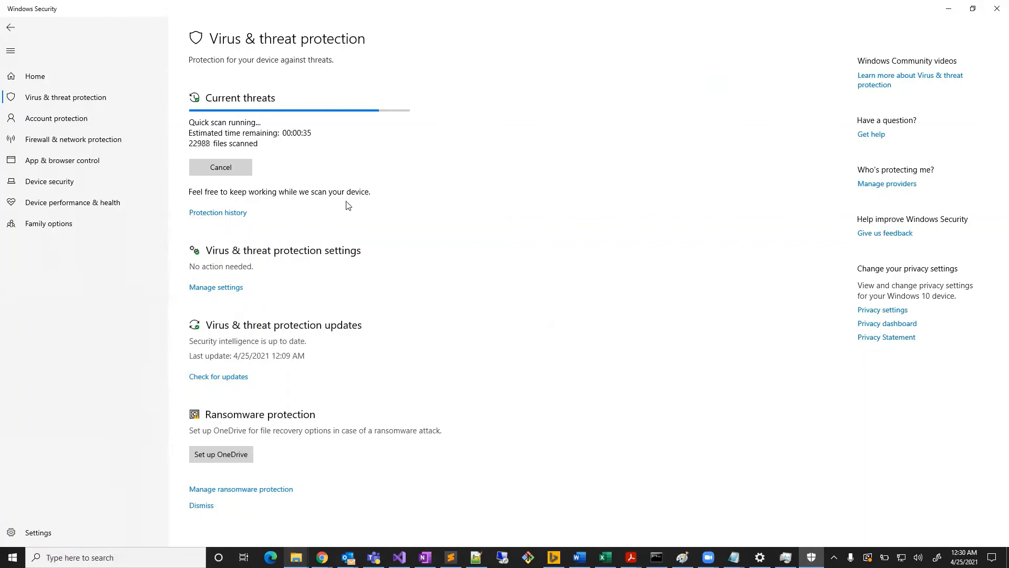
mouse_move(235, 69)
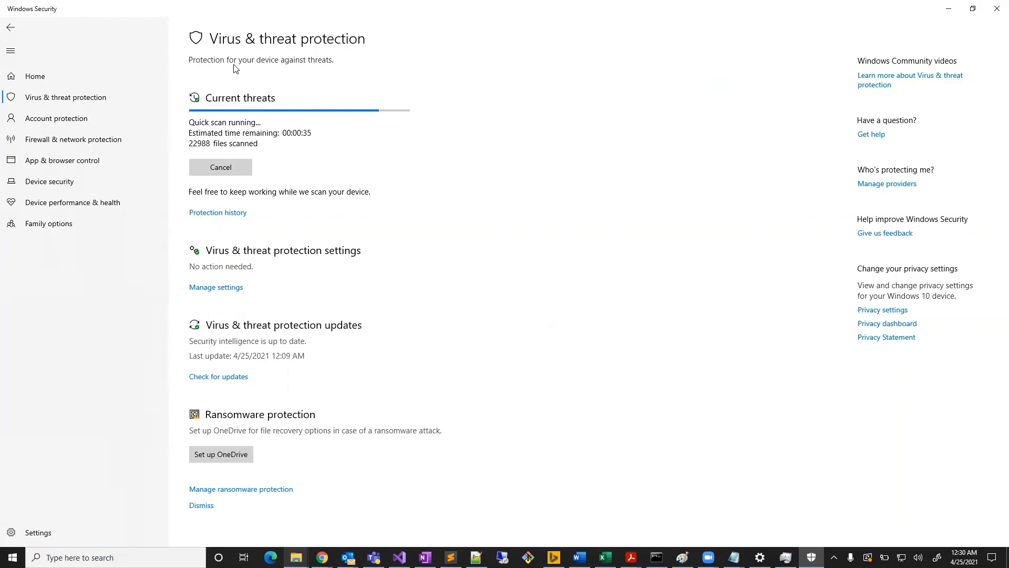
mouse_move(887, 21)
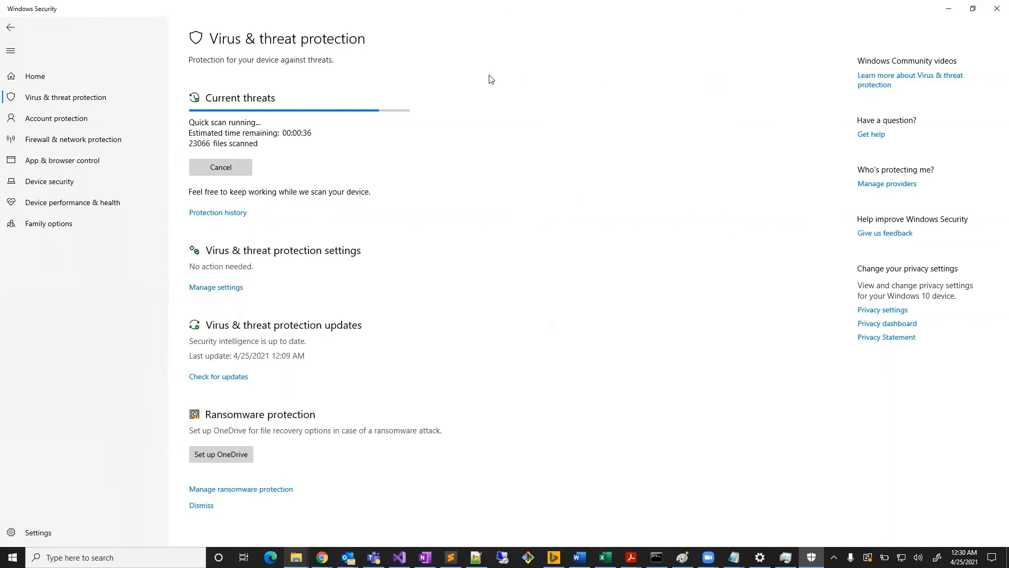
mouse_move(573, 28)
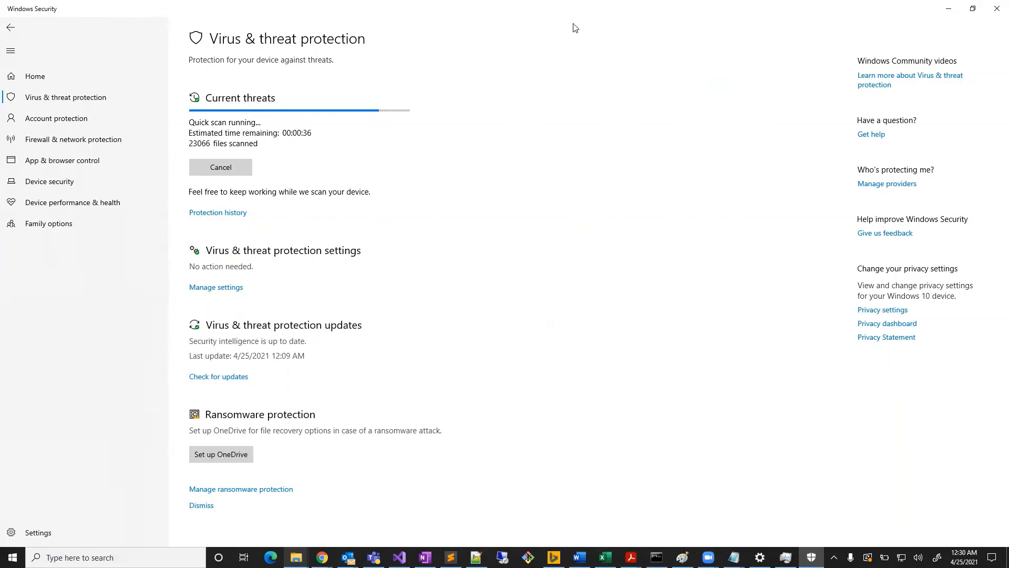